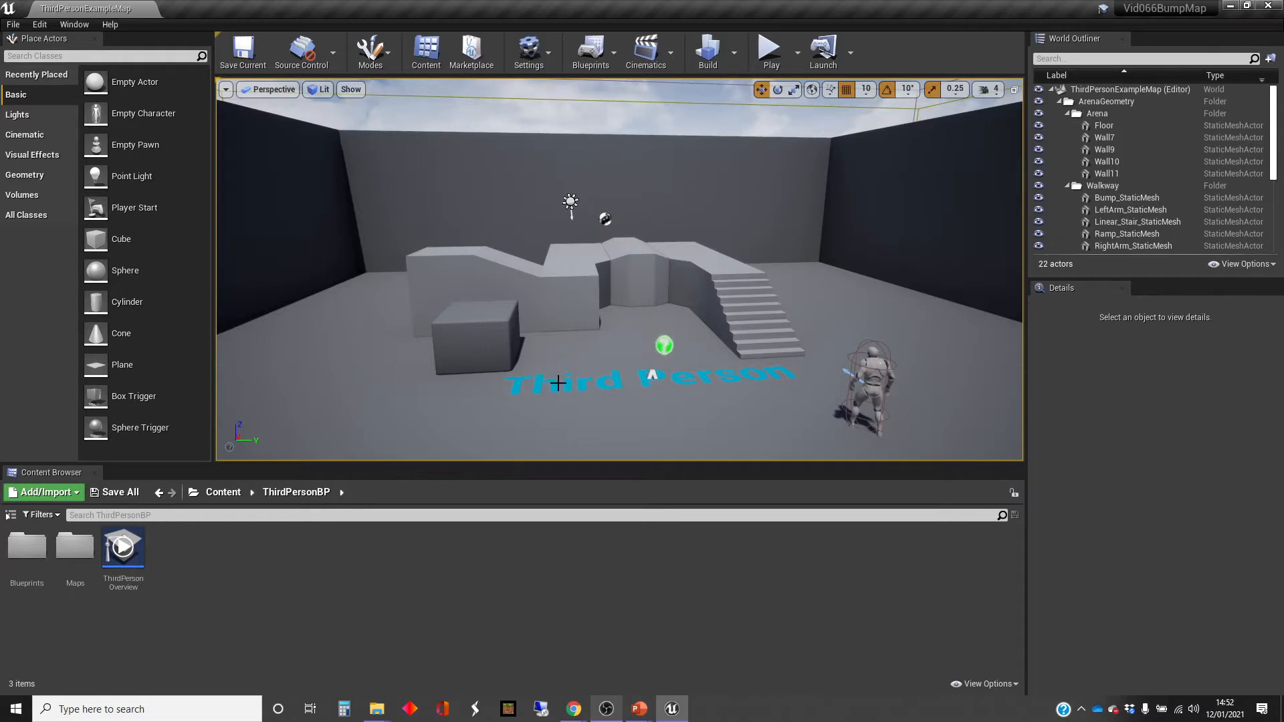
mouse_move(583, 377)
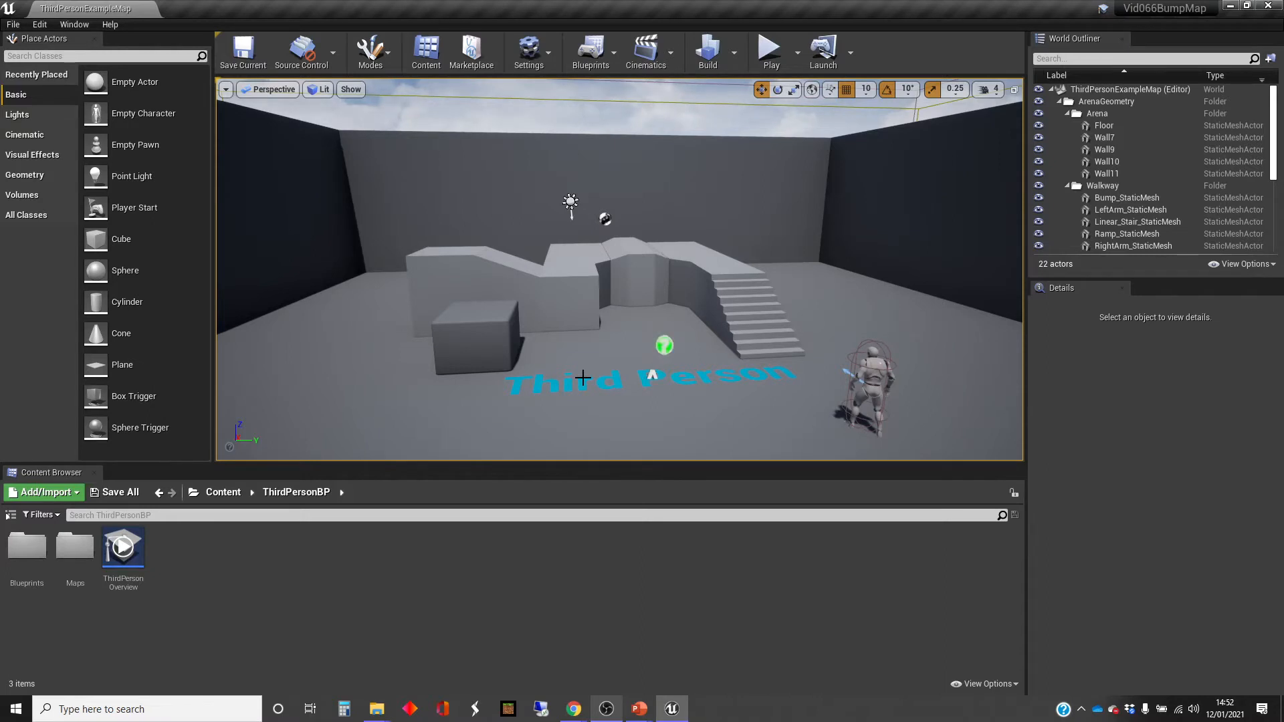
mouse_move(464, 388)
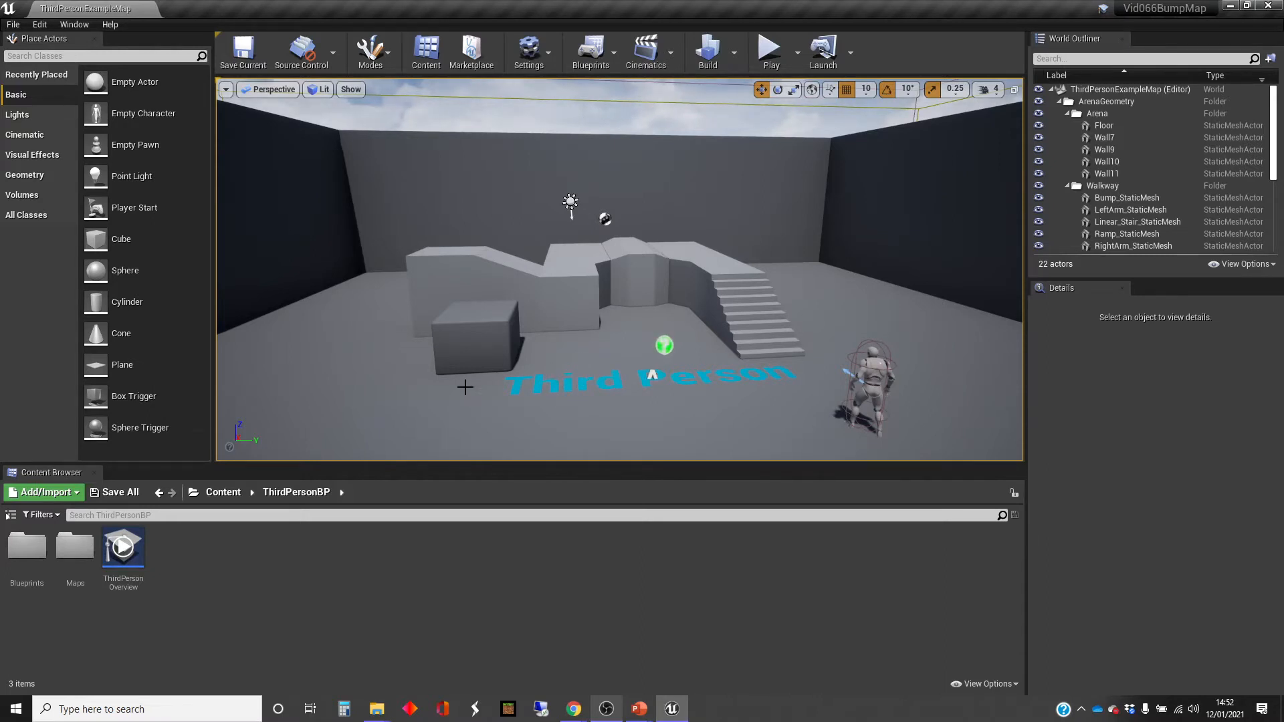
mouse_move(688, 360)
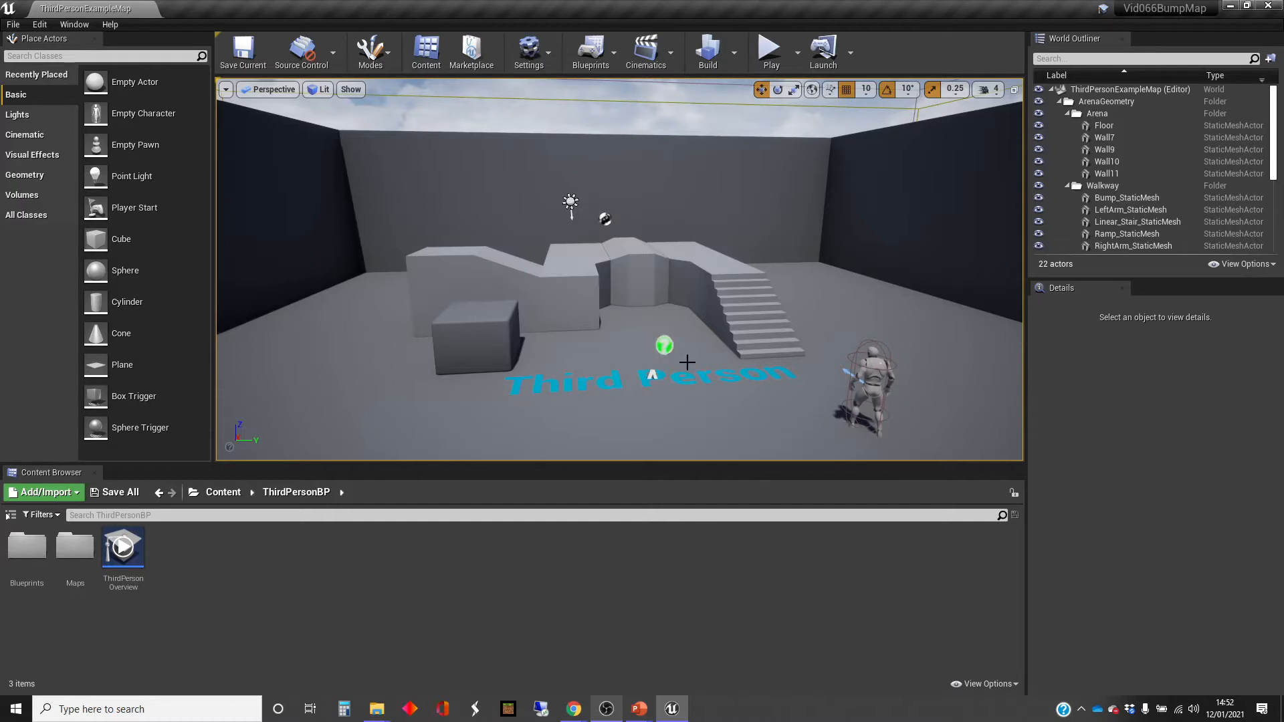
mouse_move(638, 378)
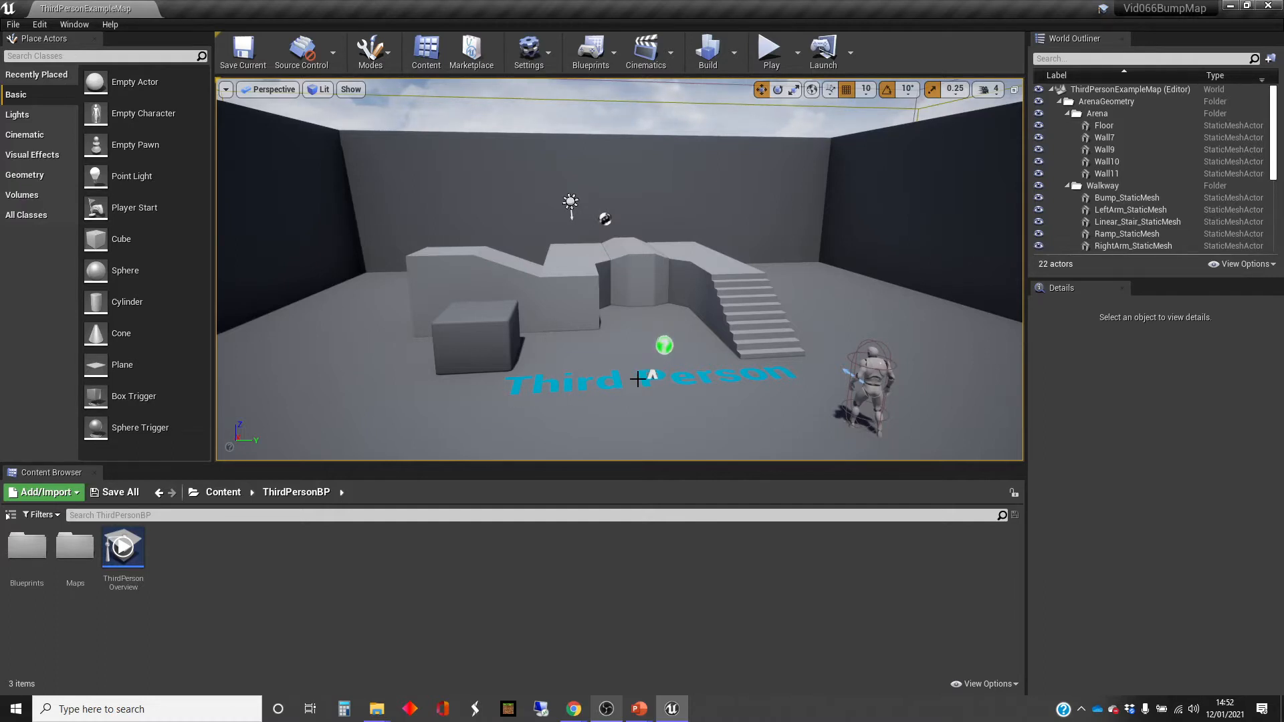
mouse_move(265, 578)
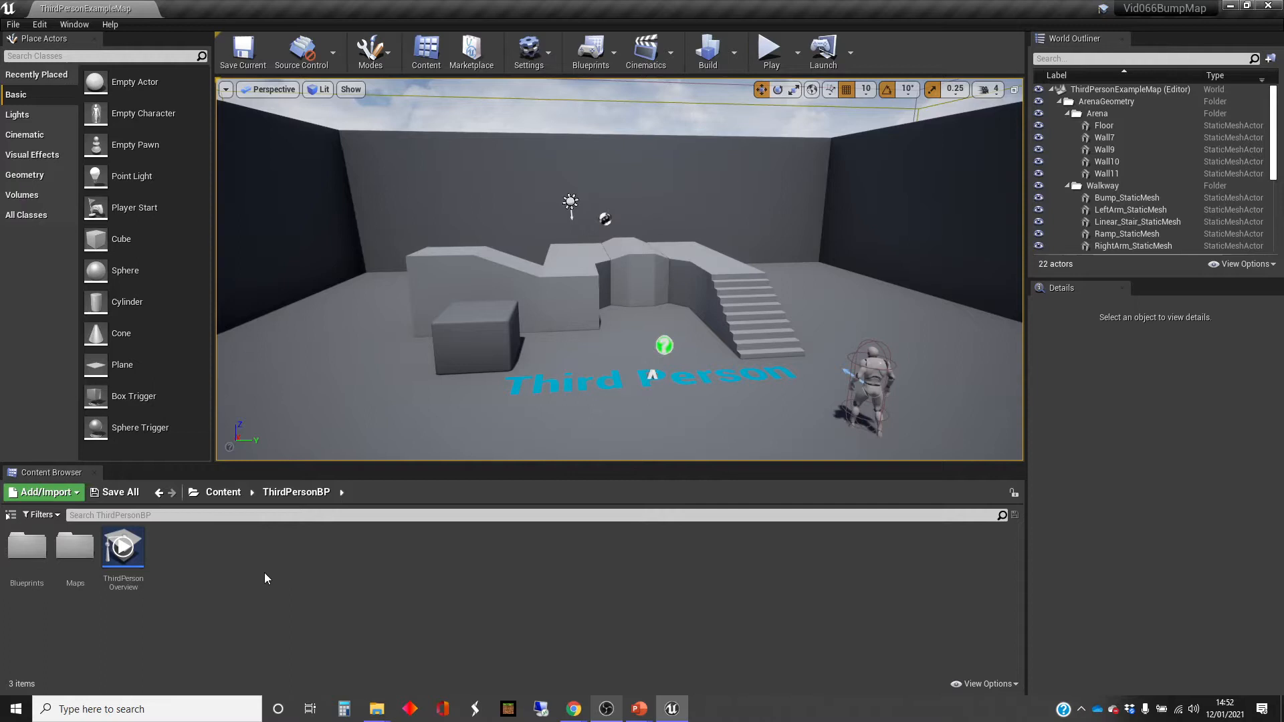
mouse_move(260, 579)
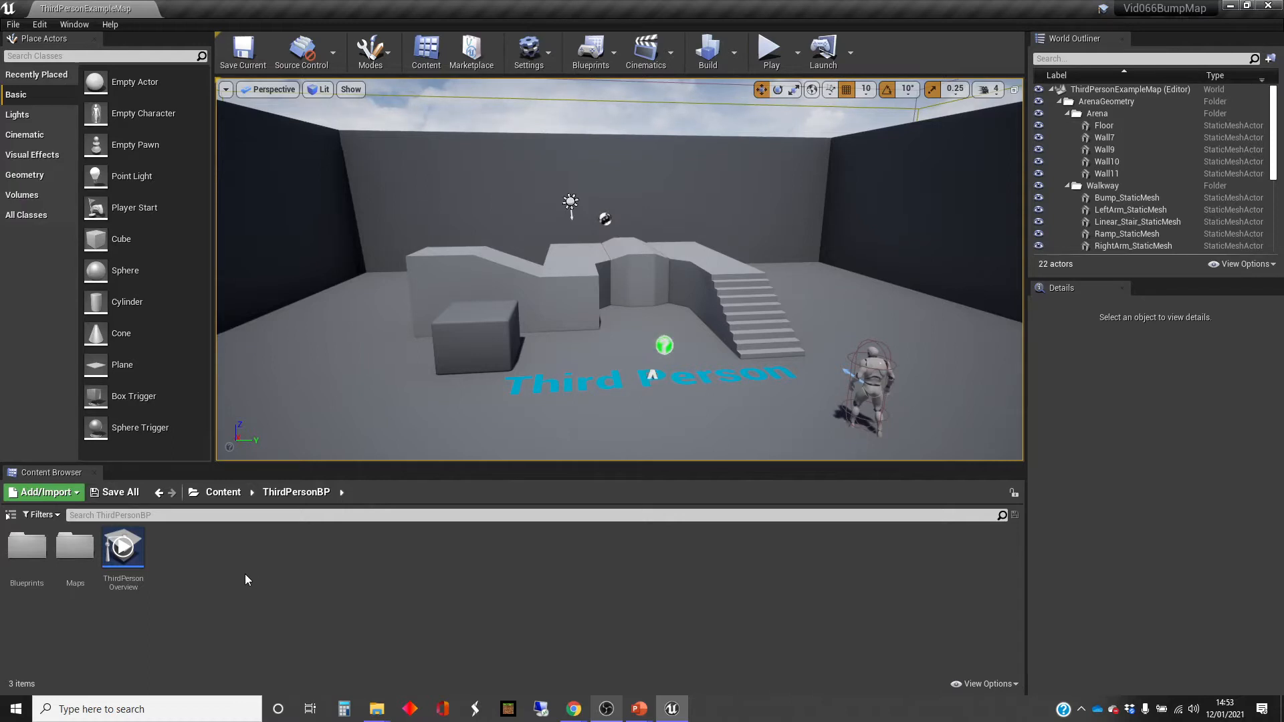
mouse_move(241, 582)
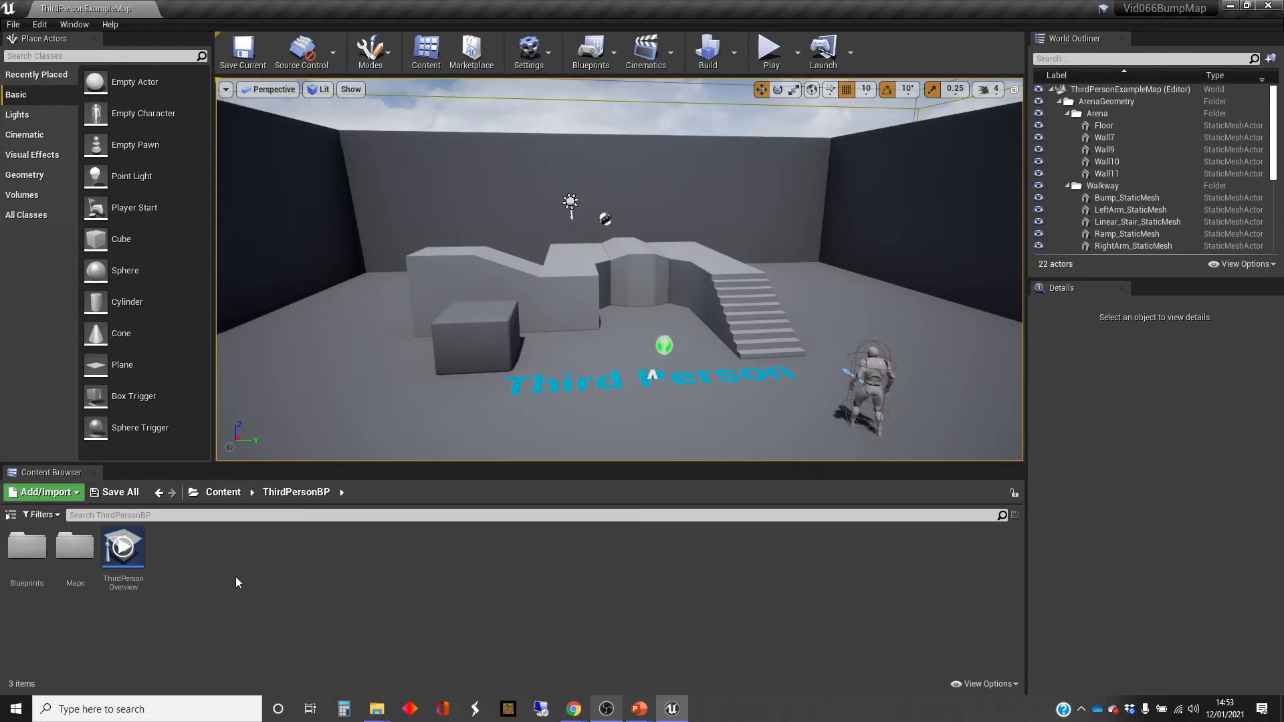
mouse_move(285, 578)
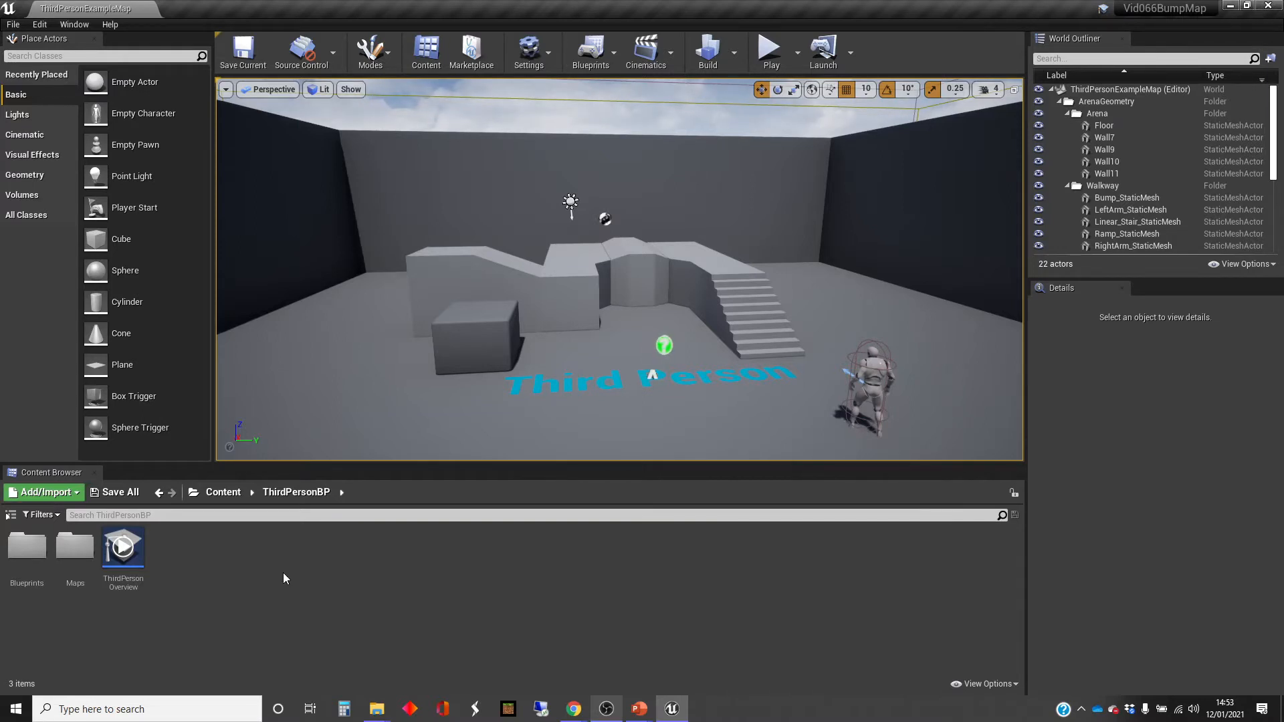
- Create a new material named MyCobble in ThirdPersonBP and open it in the Material Editor
click(43, 492)
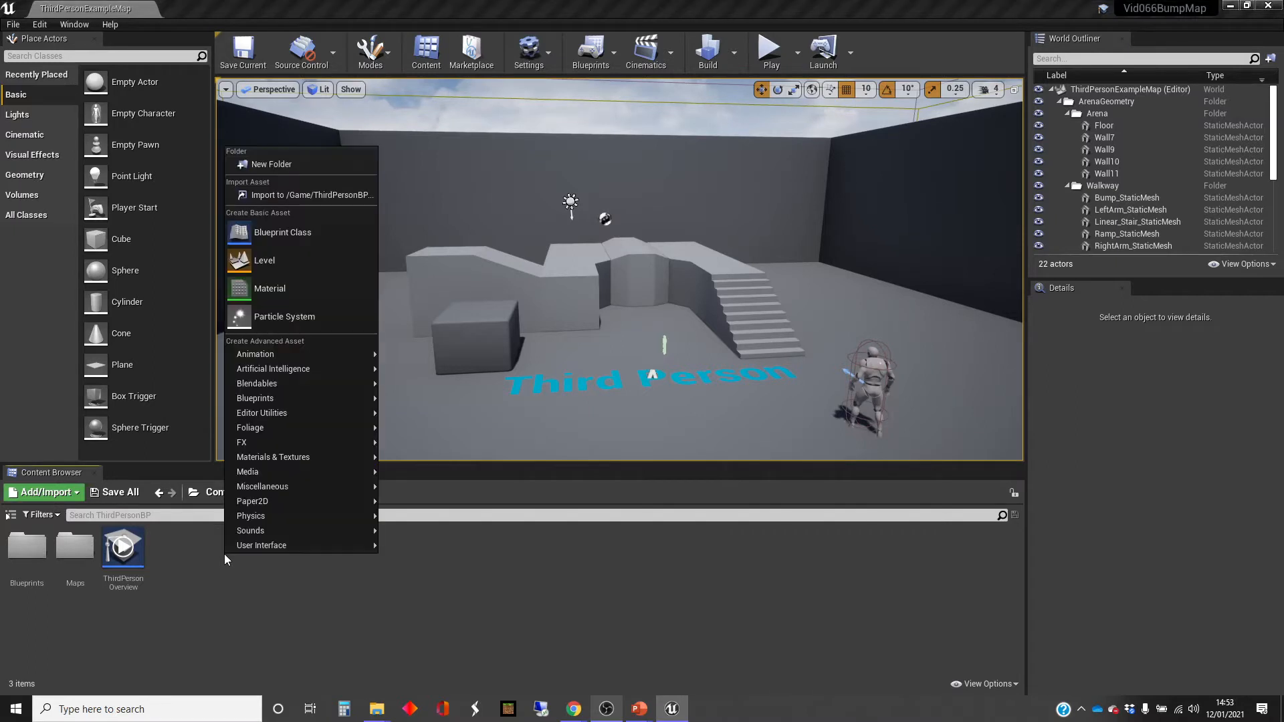
click(270, 288)
text(MyCobble)
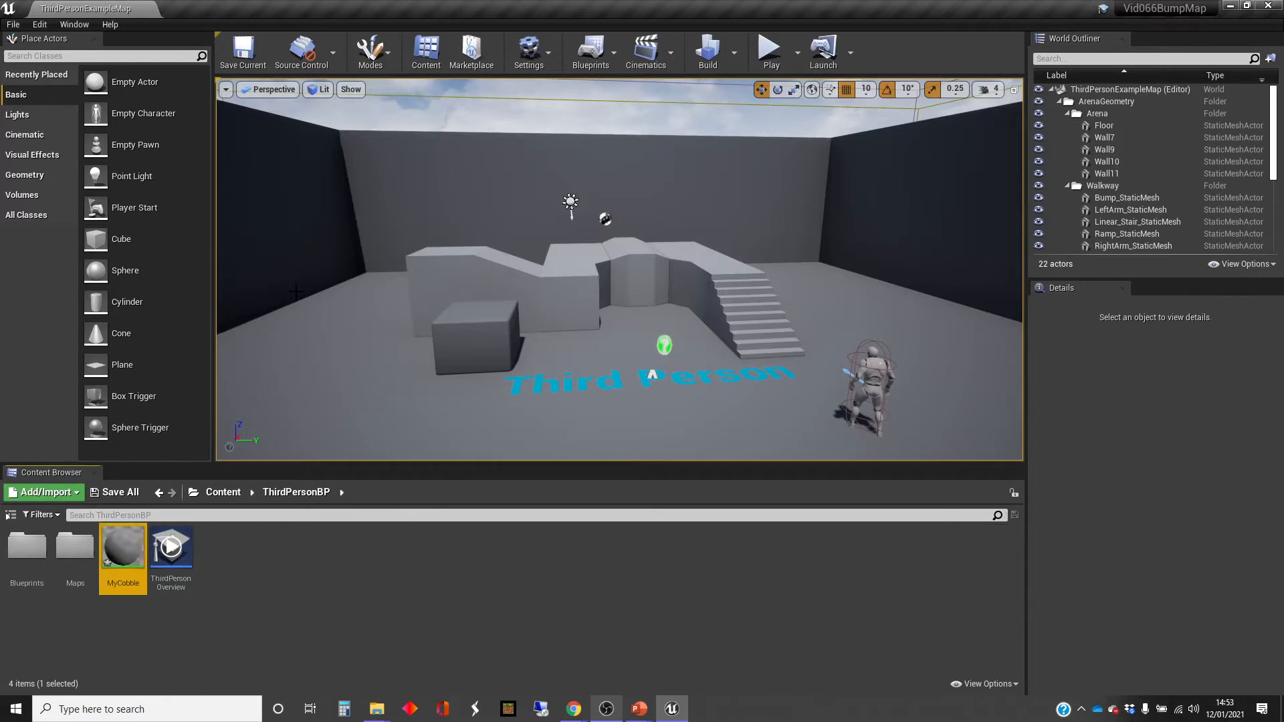
mouse_move(121, 547)
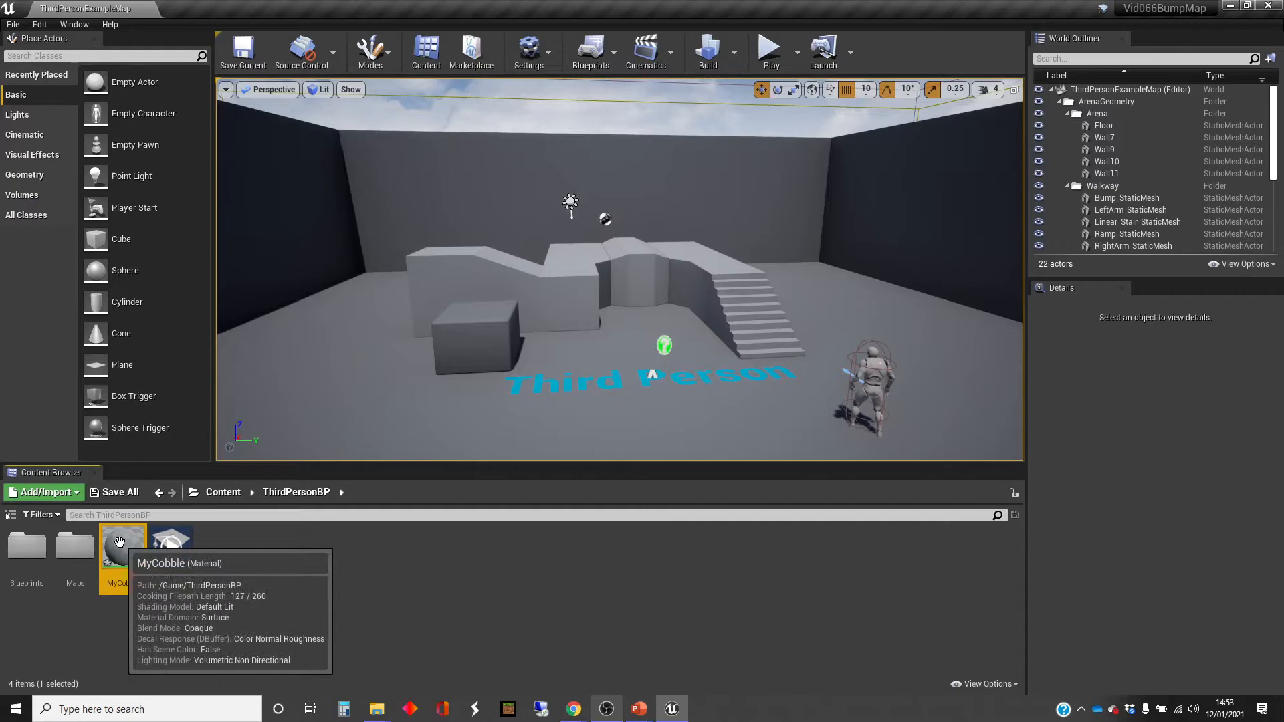
double_click(122, 545)
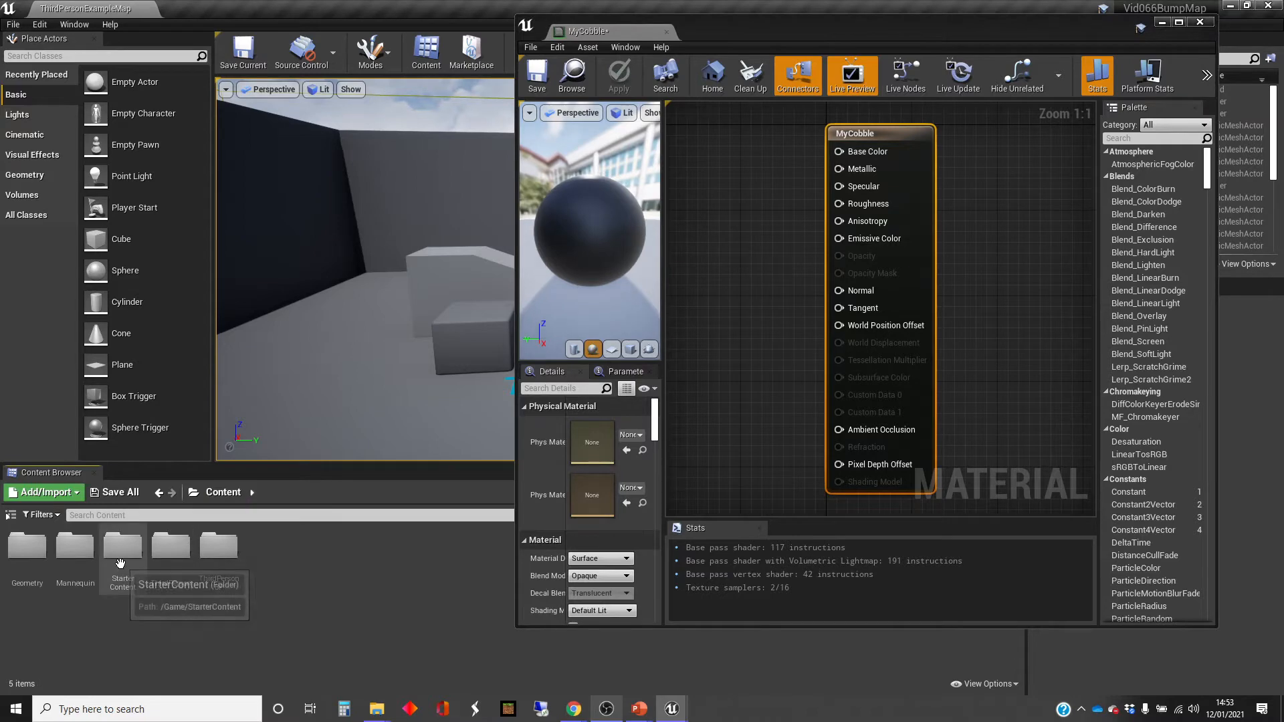
- Add the T_CobbleStone_Rough_D colour texture and its cobblestone normal map from StarterContent > Textures
double_click(122, 545)
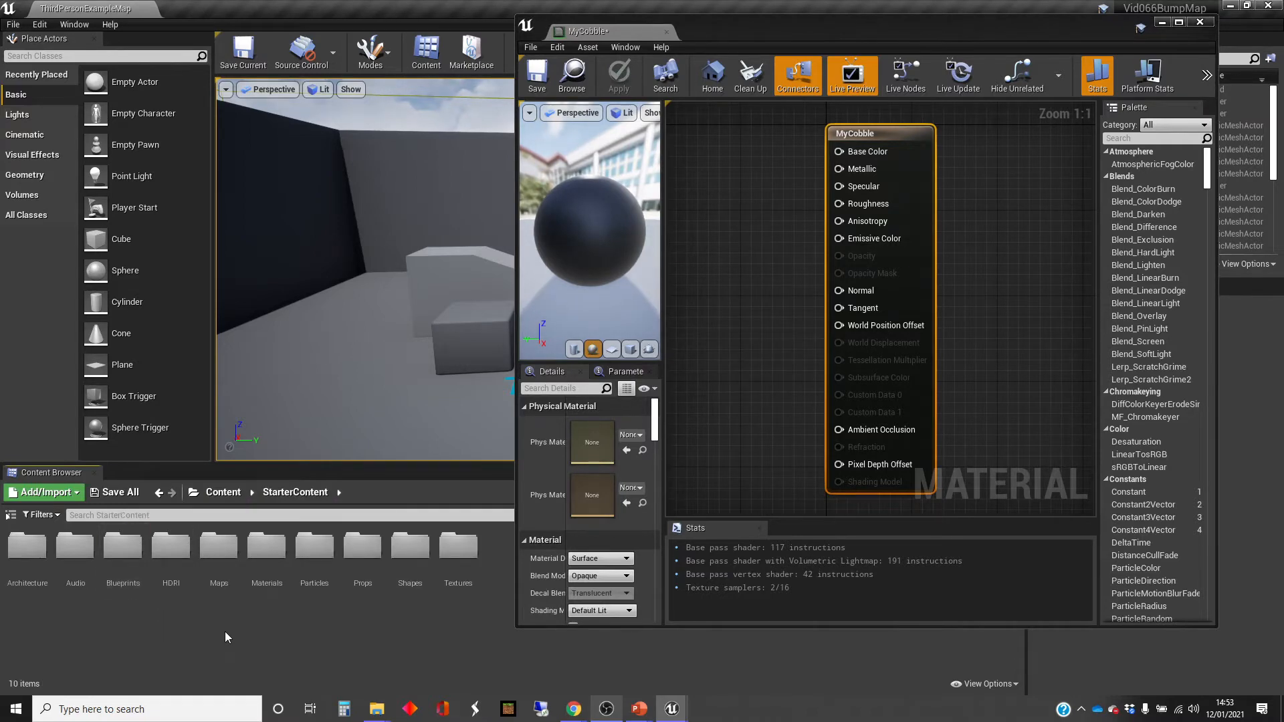
double_click(457, 544)
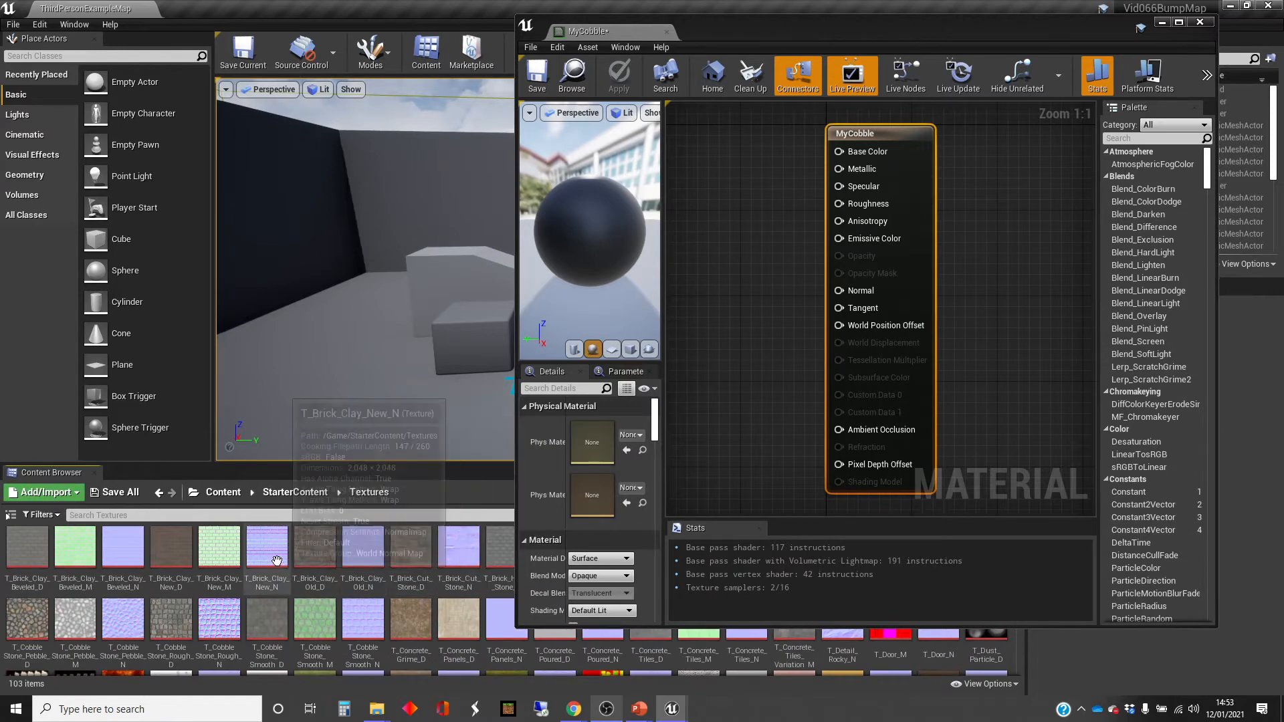
mouse_move(234, 606)
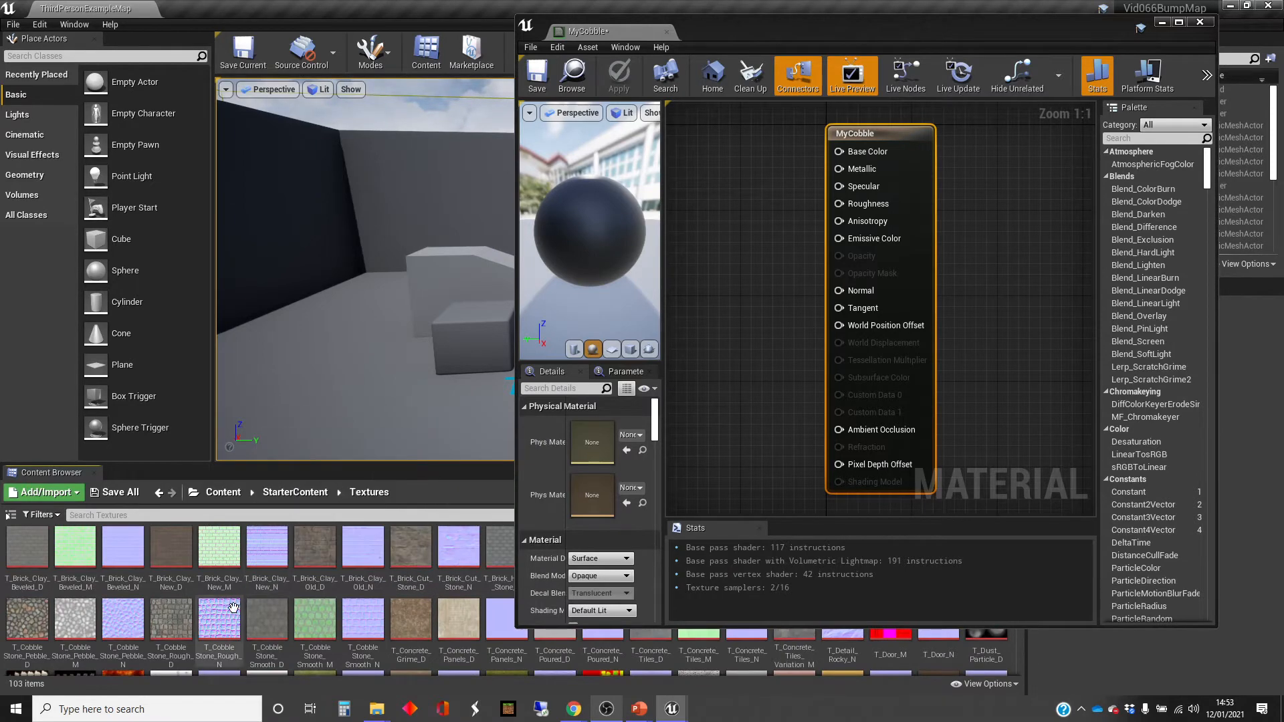
click(169, 618)
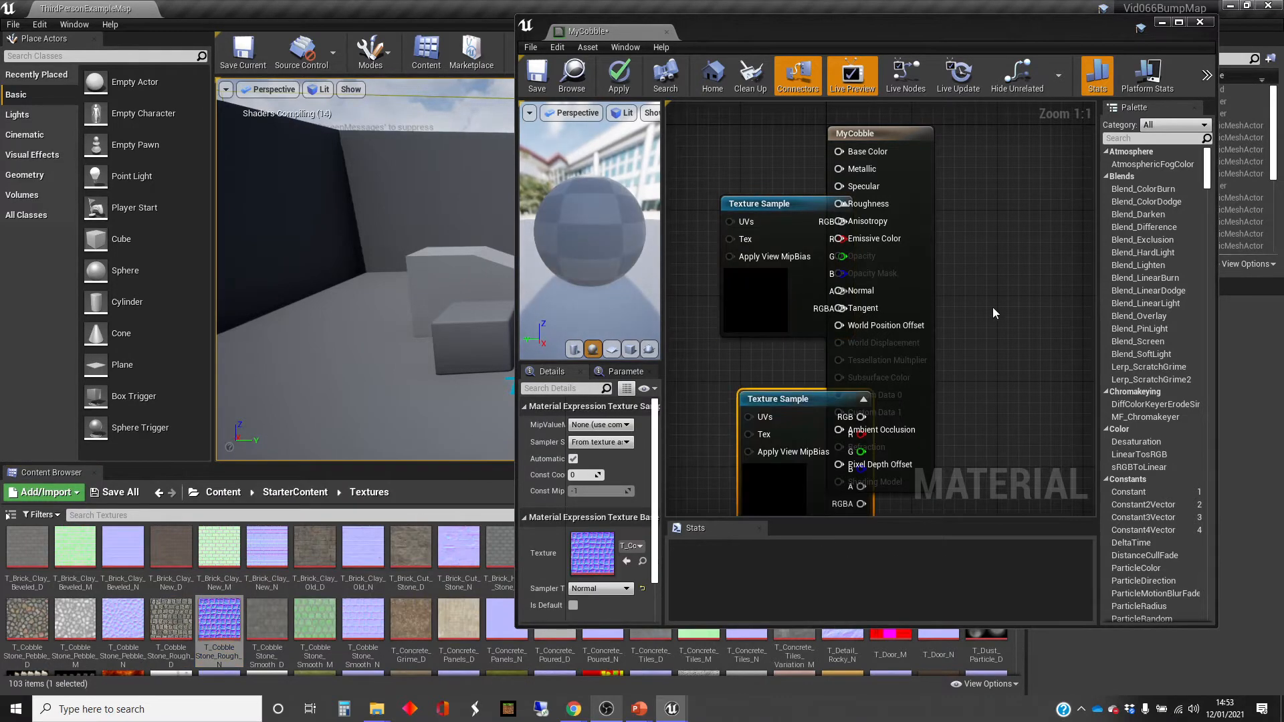
click(1178, 22)
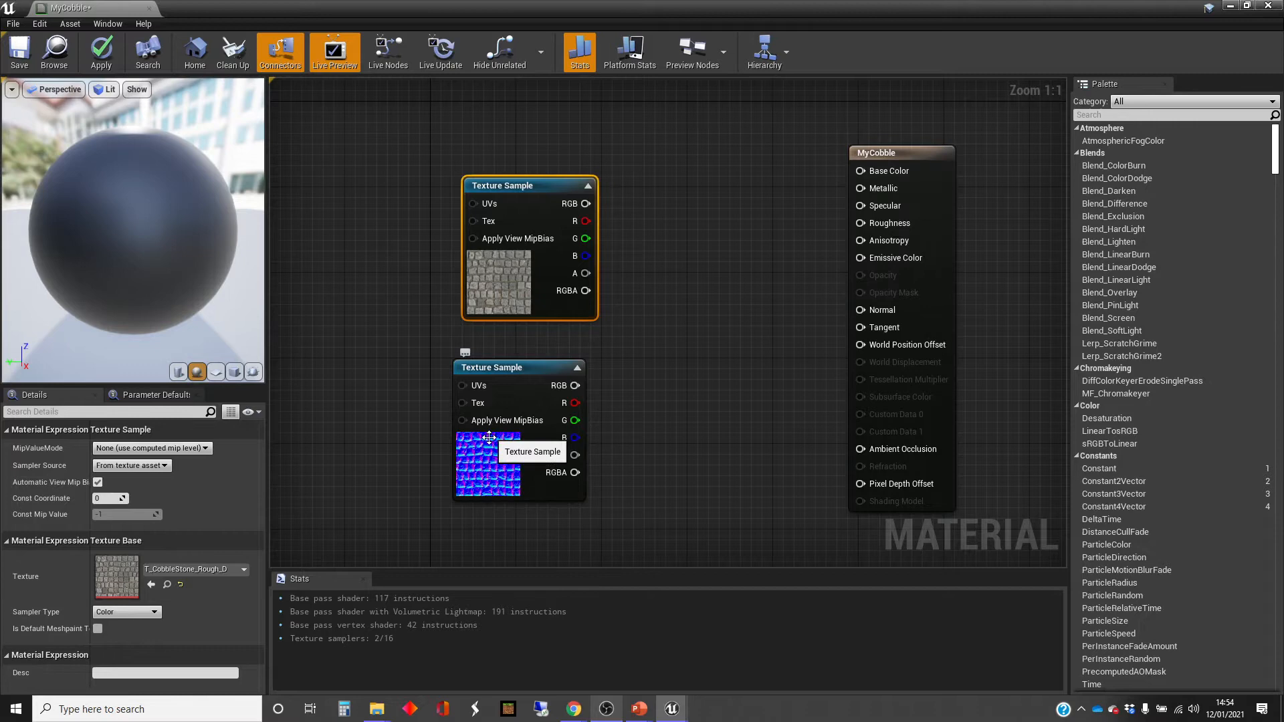
mouse_move(602, 410)
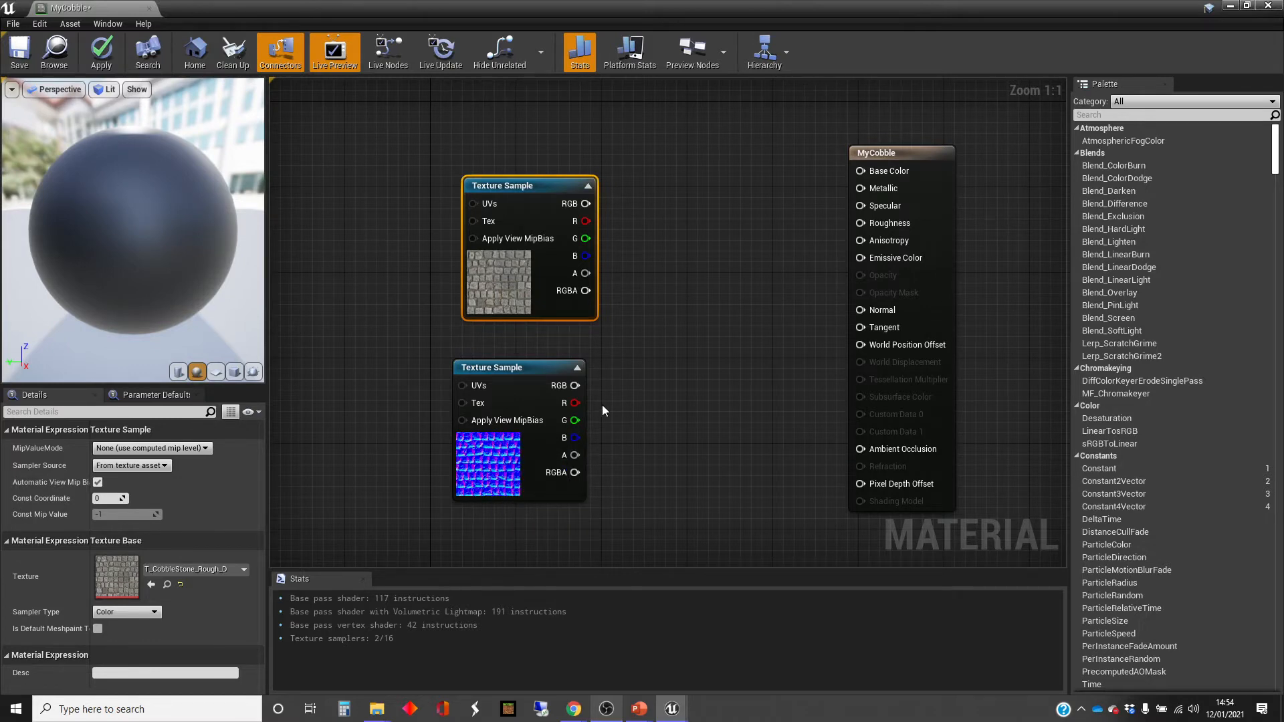
mouse_move(586, 203)
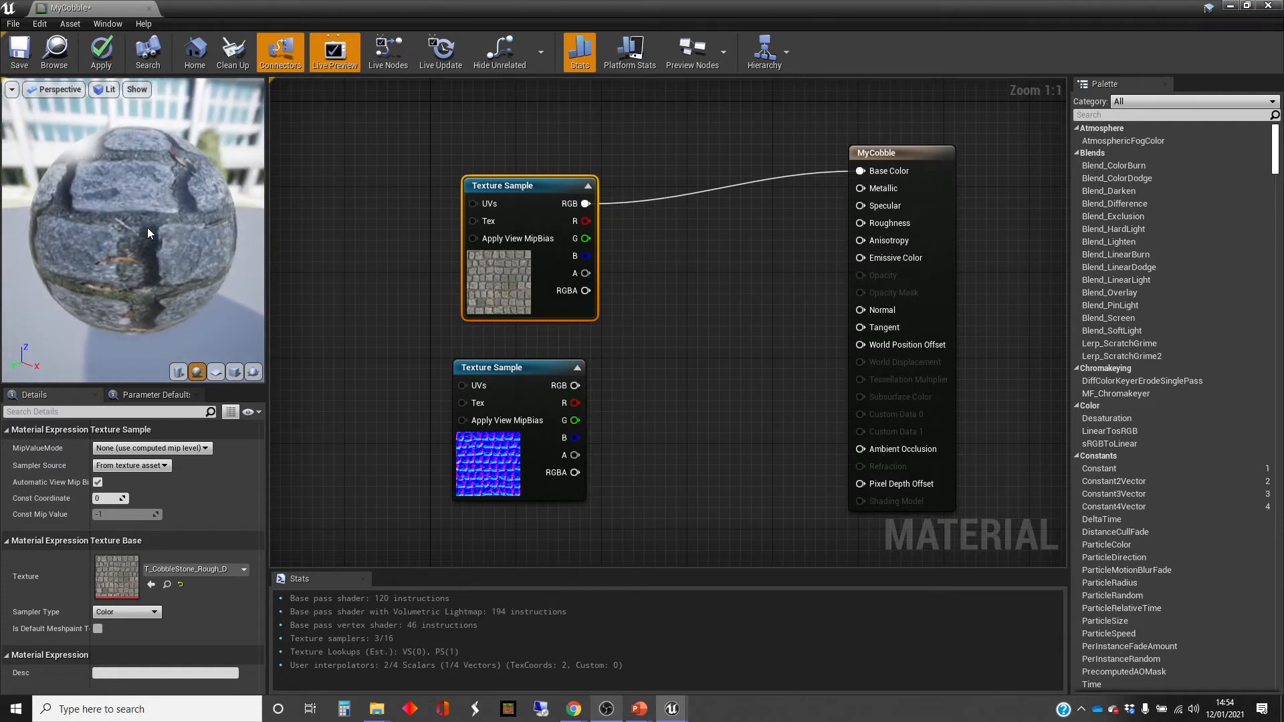
mouse_move(170, 216)
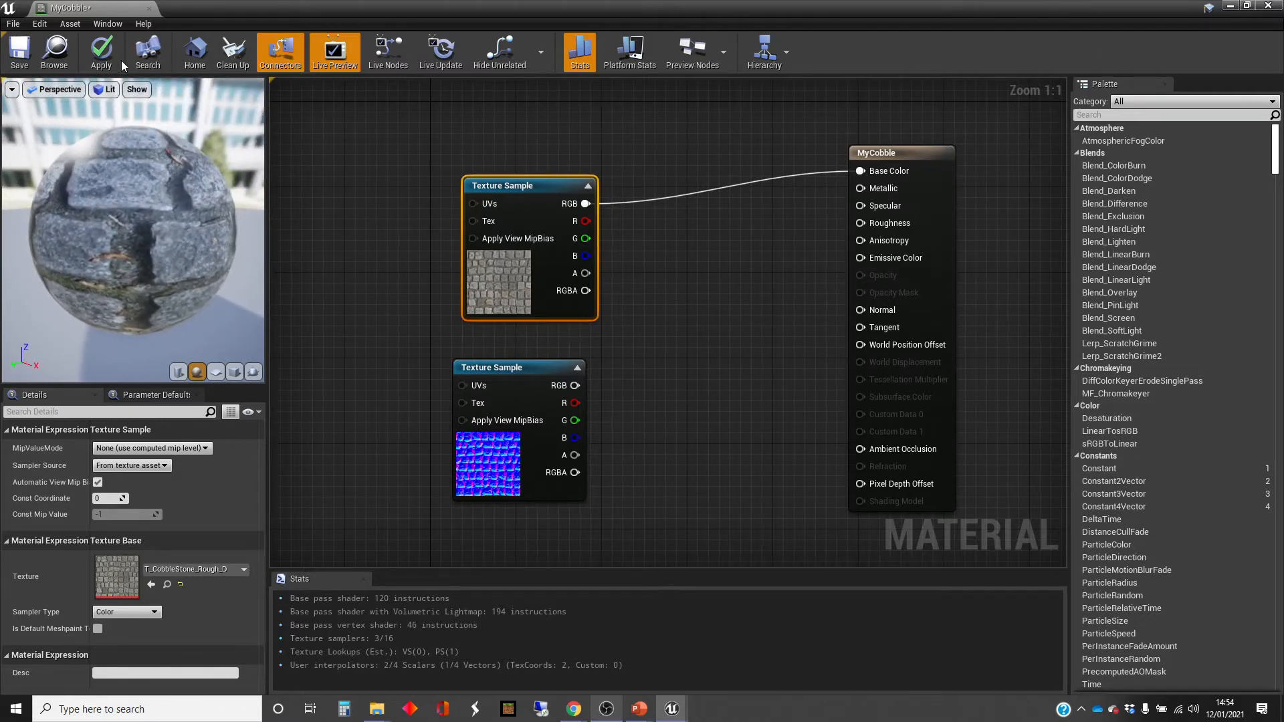
- Apply MyCobble with the cobblestone texture driving Base Color
click(101, 52)
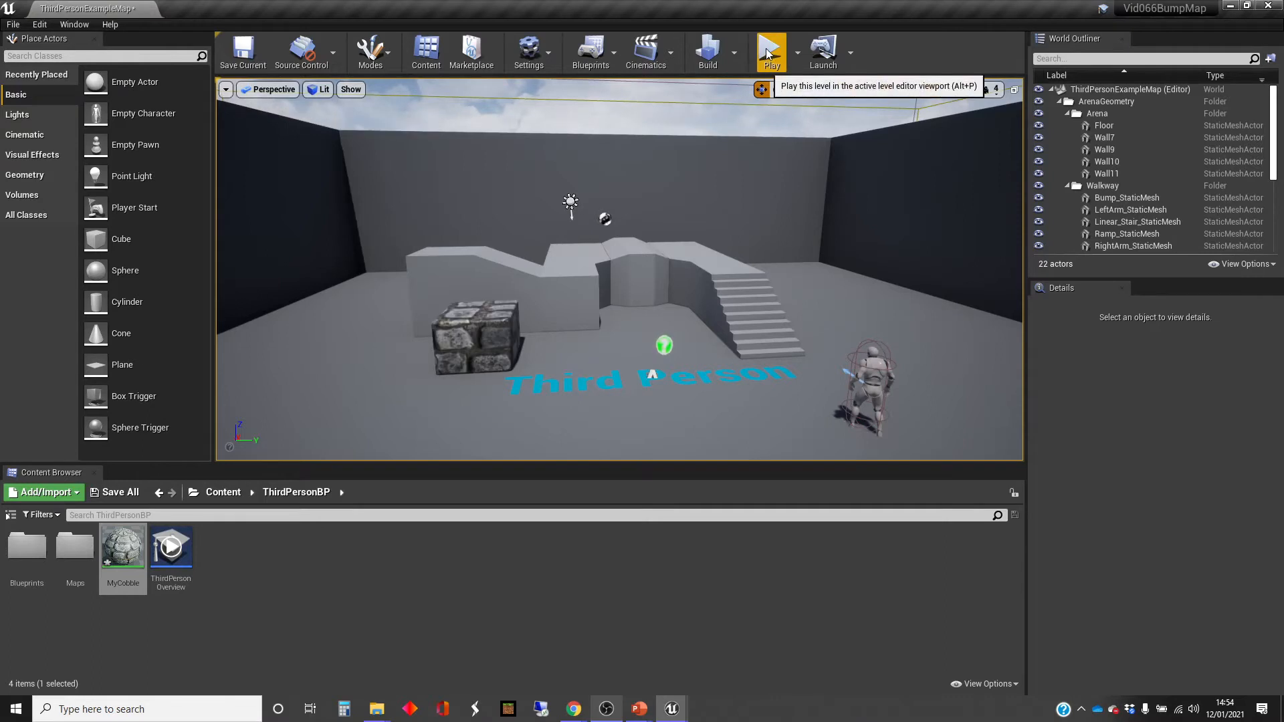
- Play the level to view the cobblestone block, then stop play mode
click(769, 49)
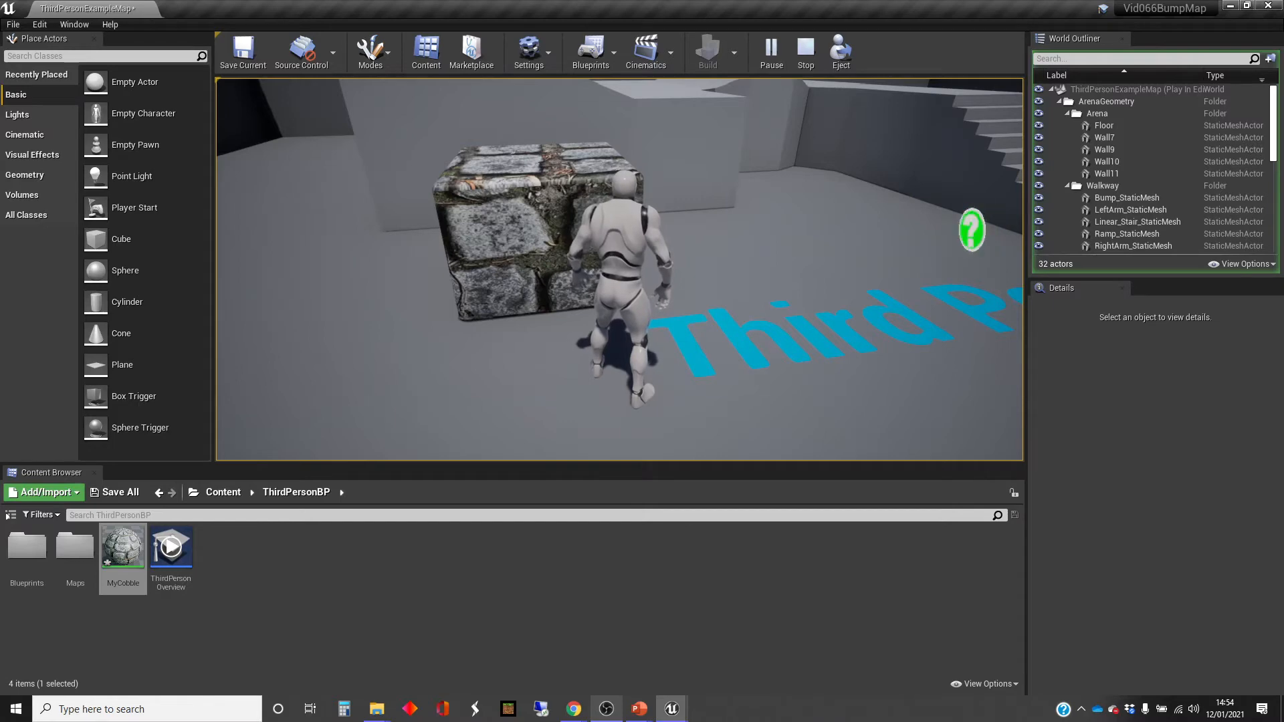
click(804, 46)
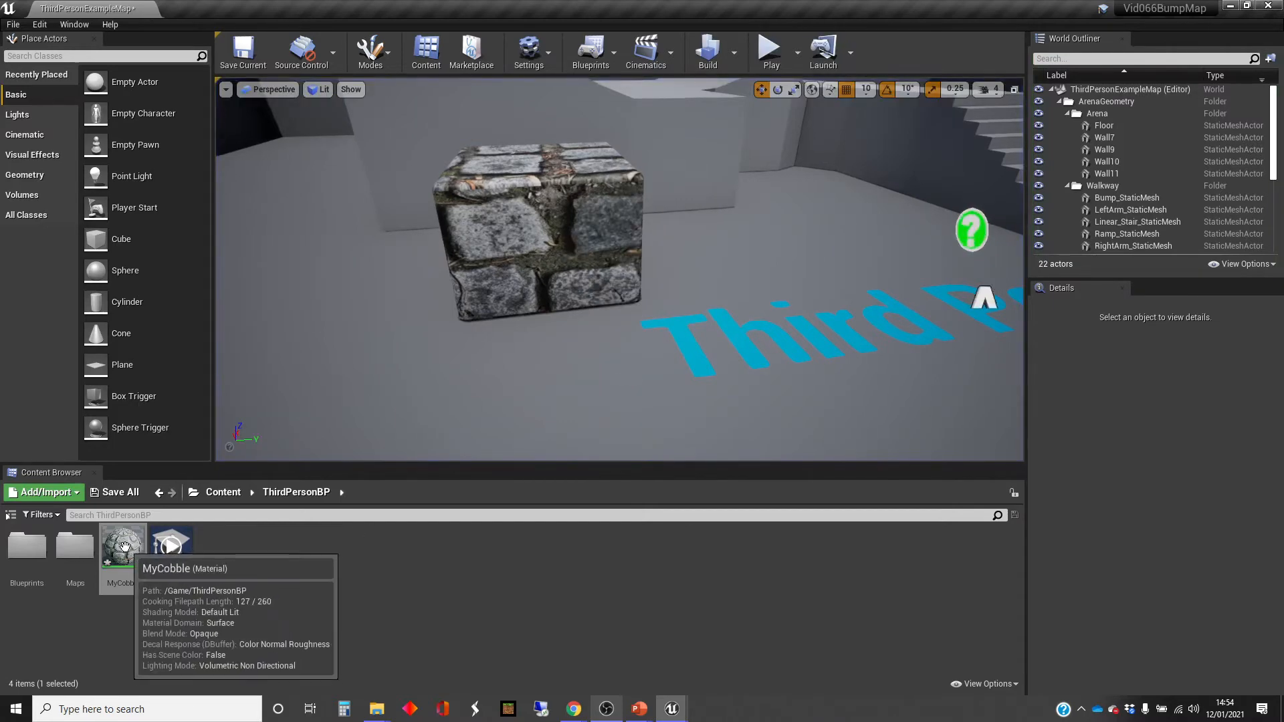
- Reopen MyCobble to unhook the colour texture from Base Color
double_click(121, 544)
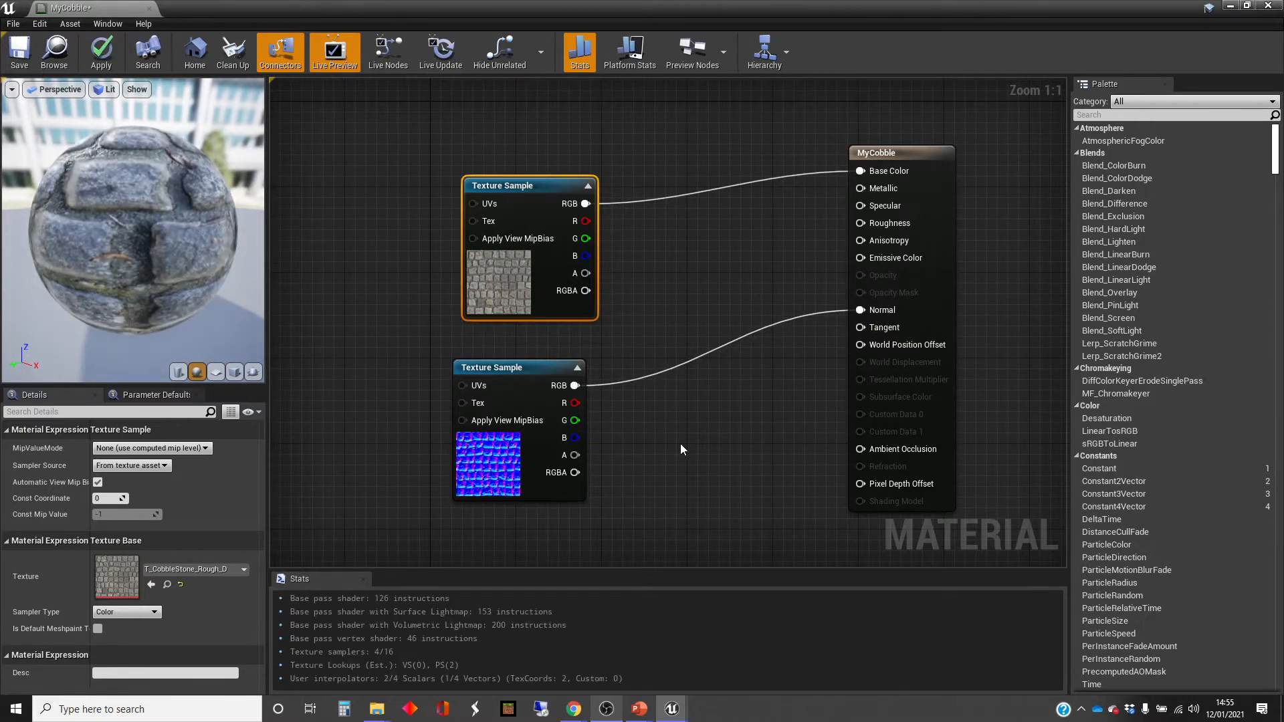
mouse_move(490, 466)
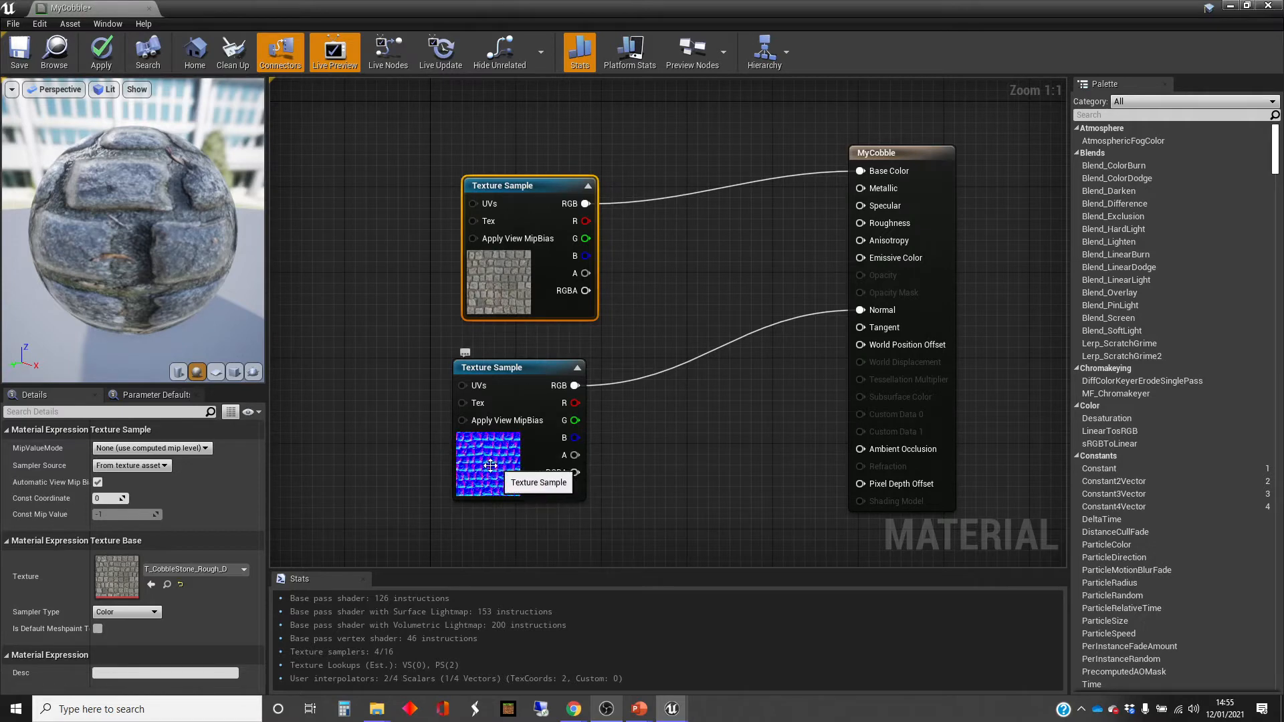
mouse_move(479, 259)
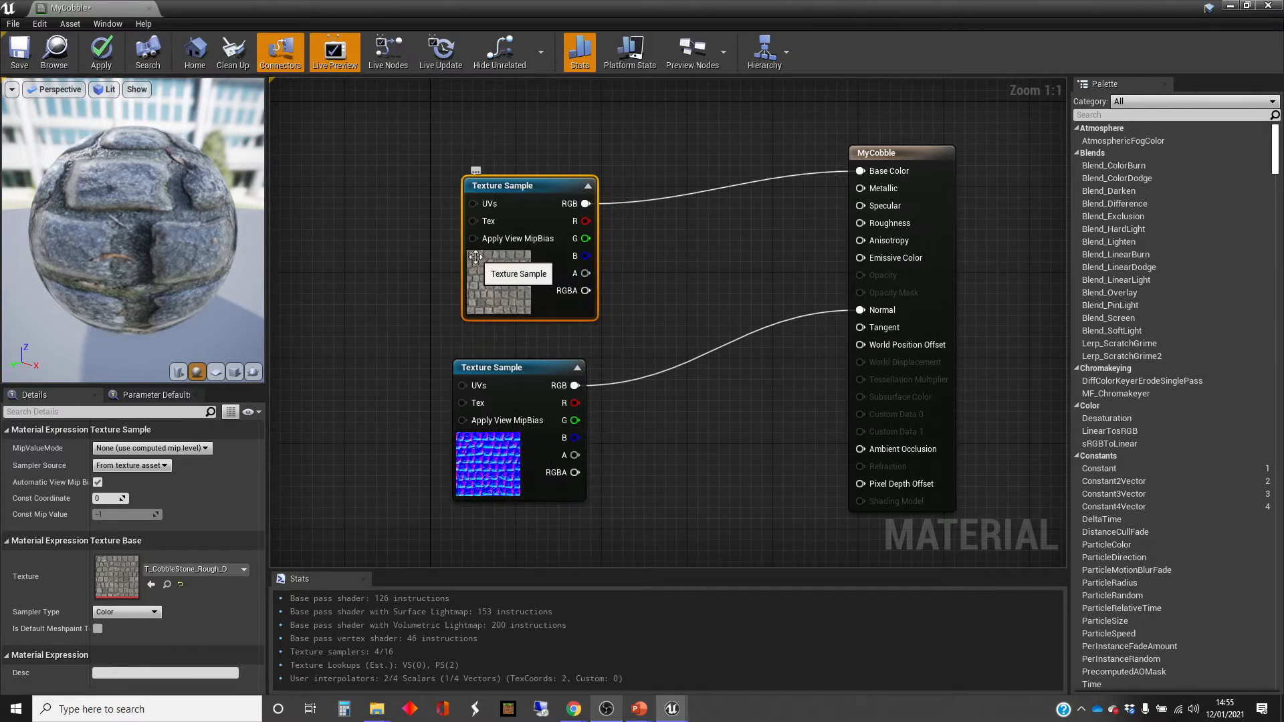
mouse_move(479, 263)
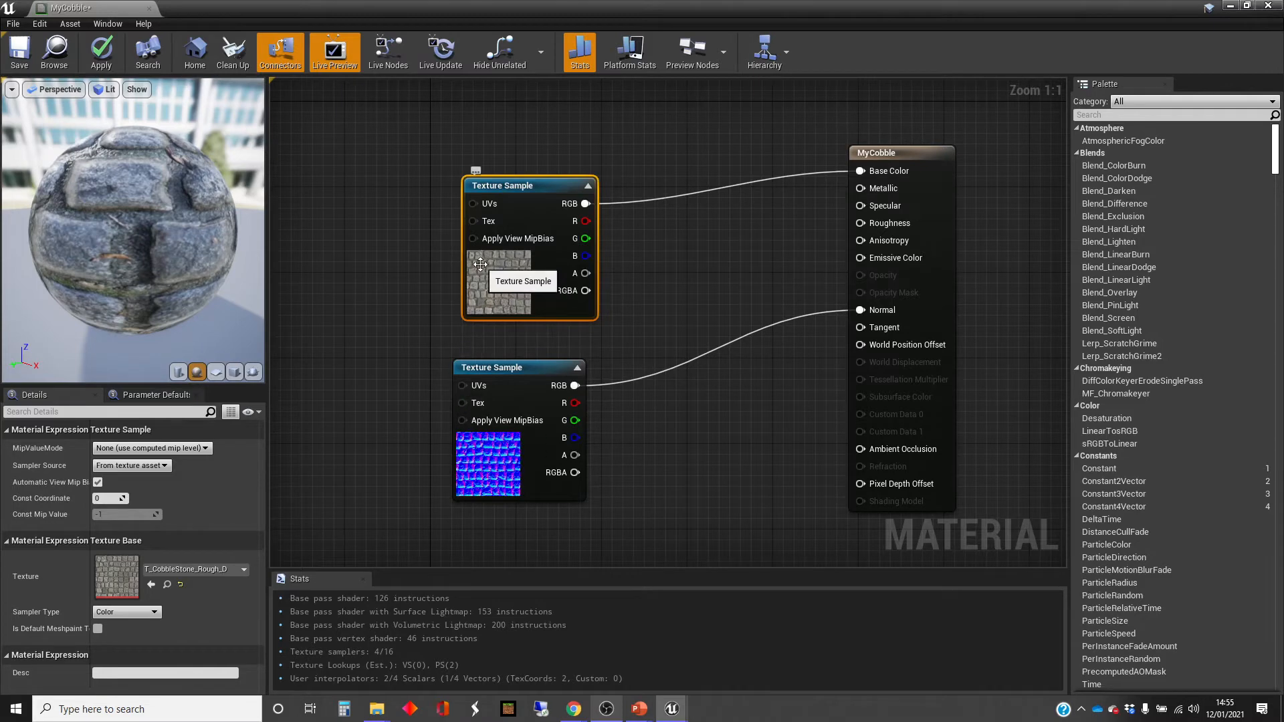
mouse_move(386, 386)
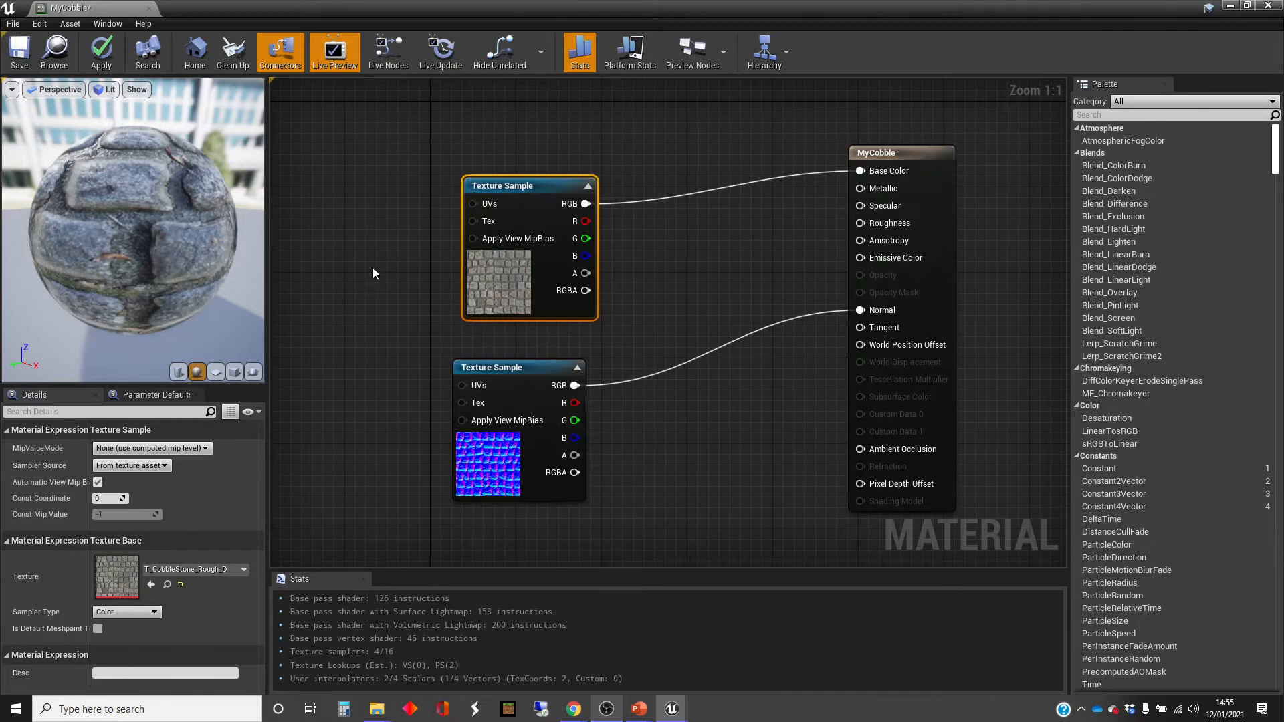
mouse_move(365, 230)
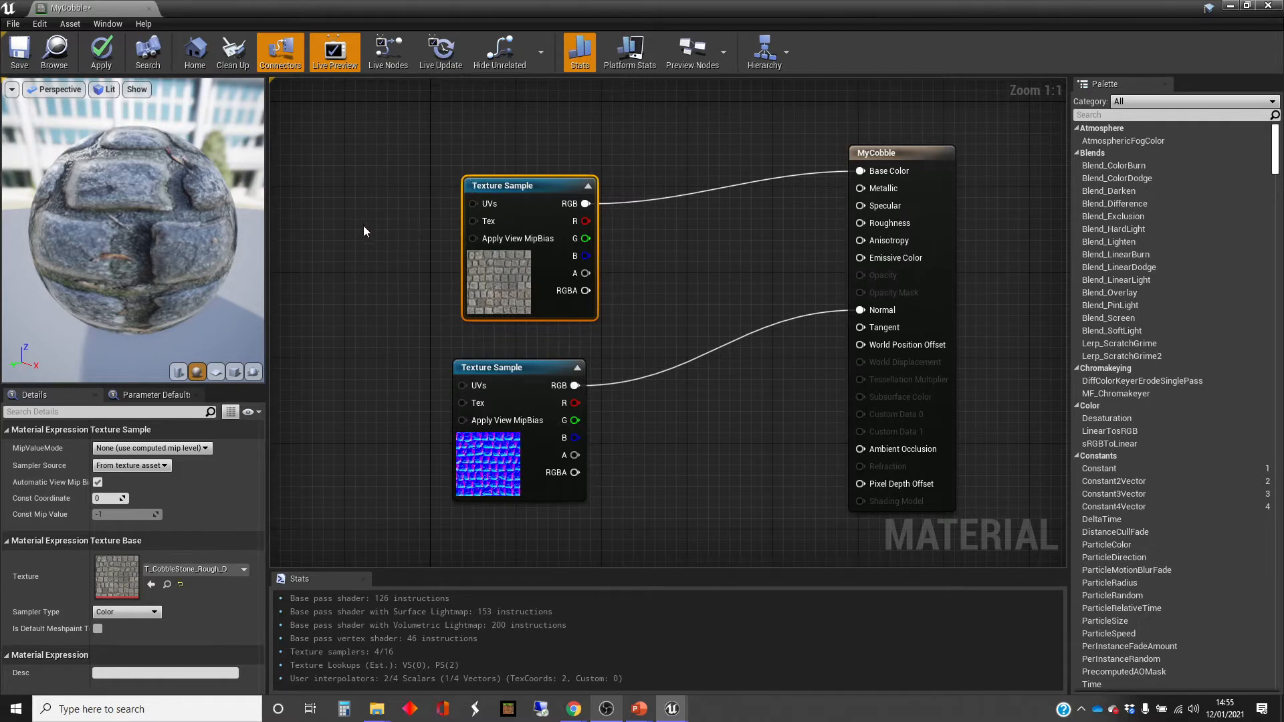
mouse_move(372, 240)
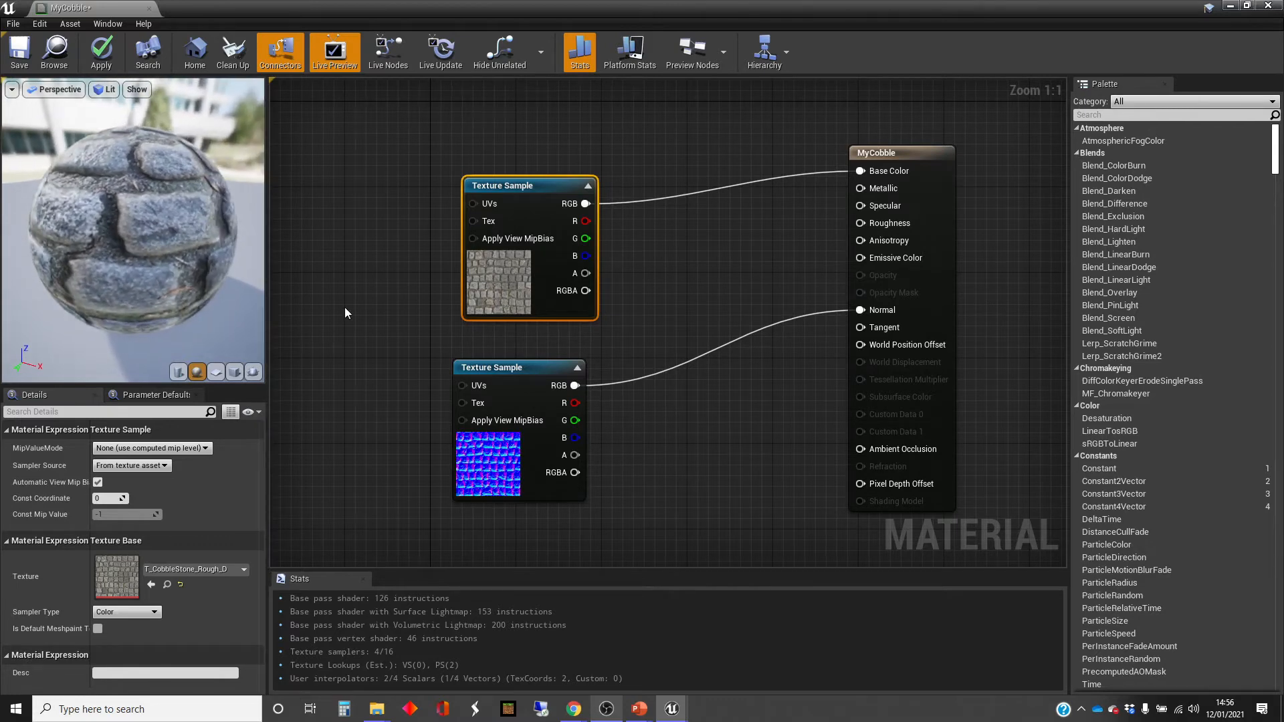
mouse_move(547, 293)
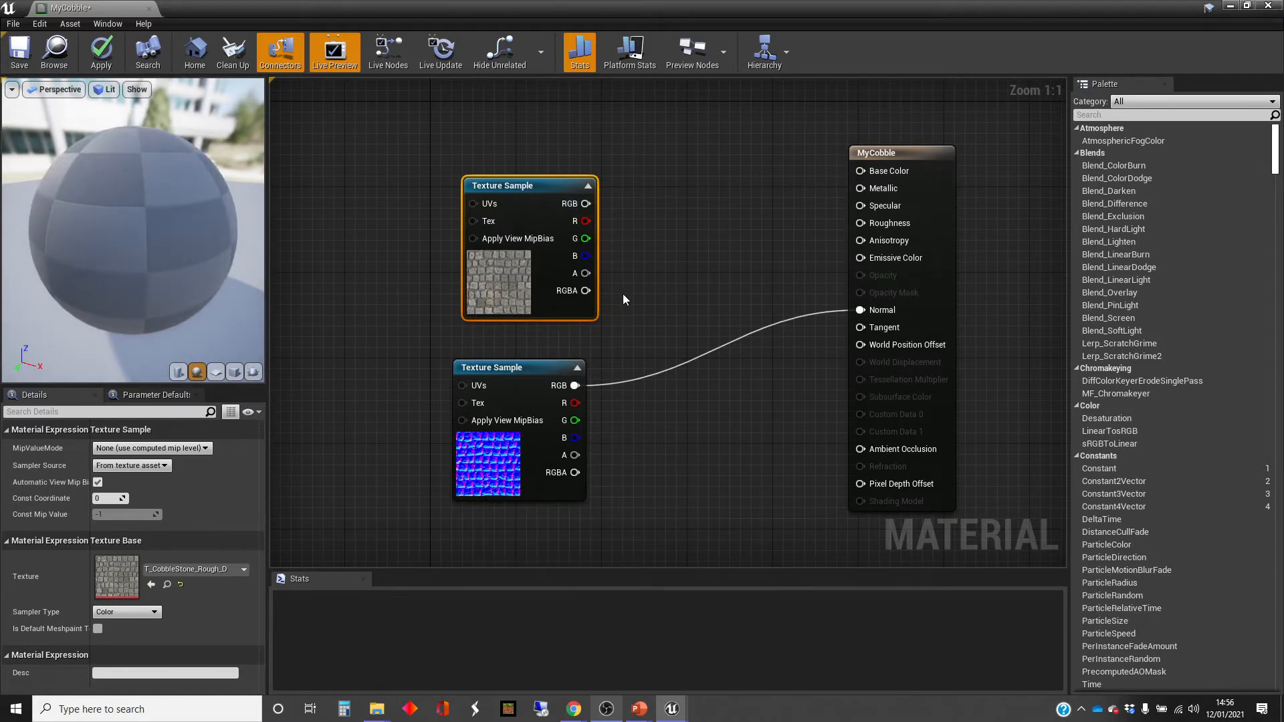
- Apply the normal-map-only MyCobble, leaving the level block dark and bumpy
click(99, 49)
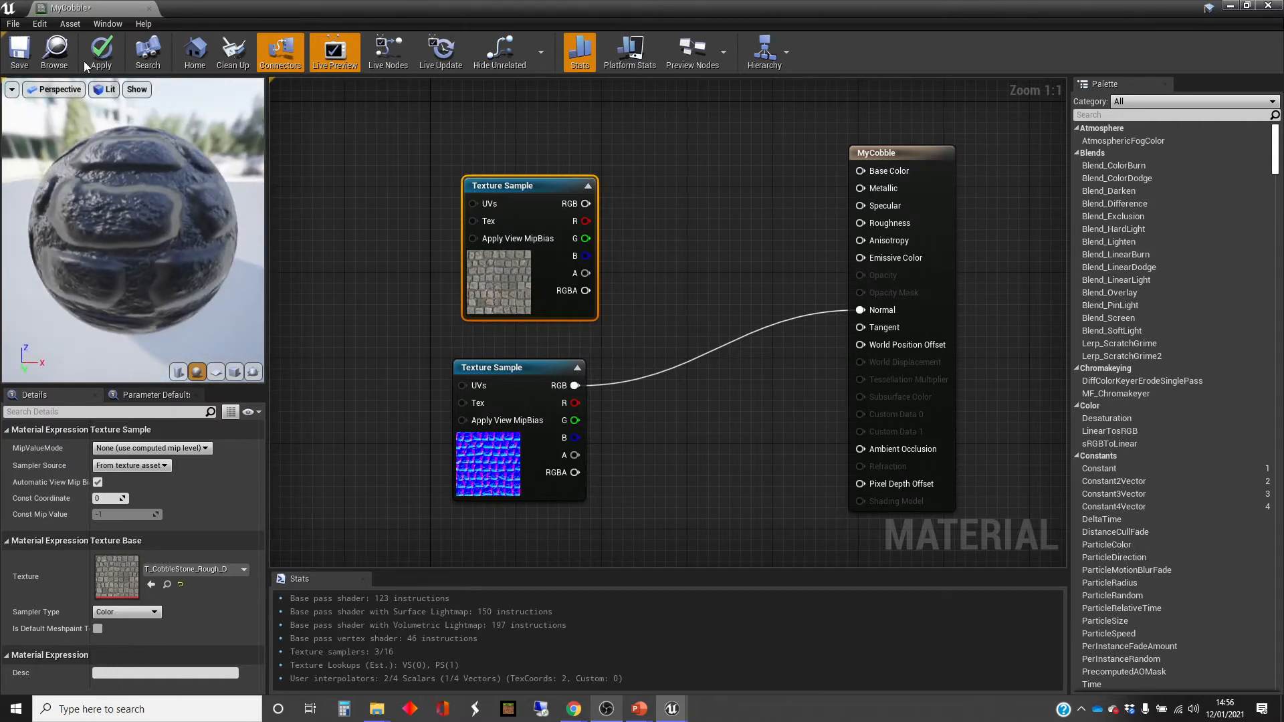
click(100, 52)
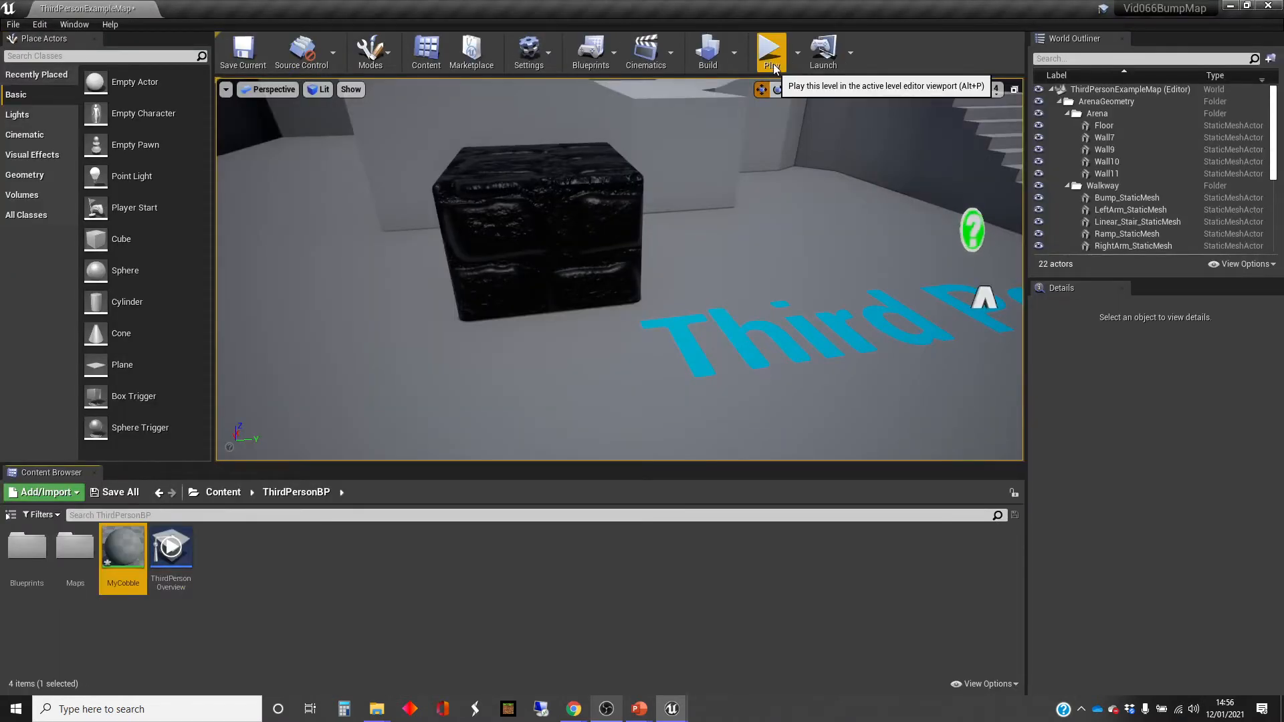
click(770, 51)
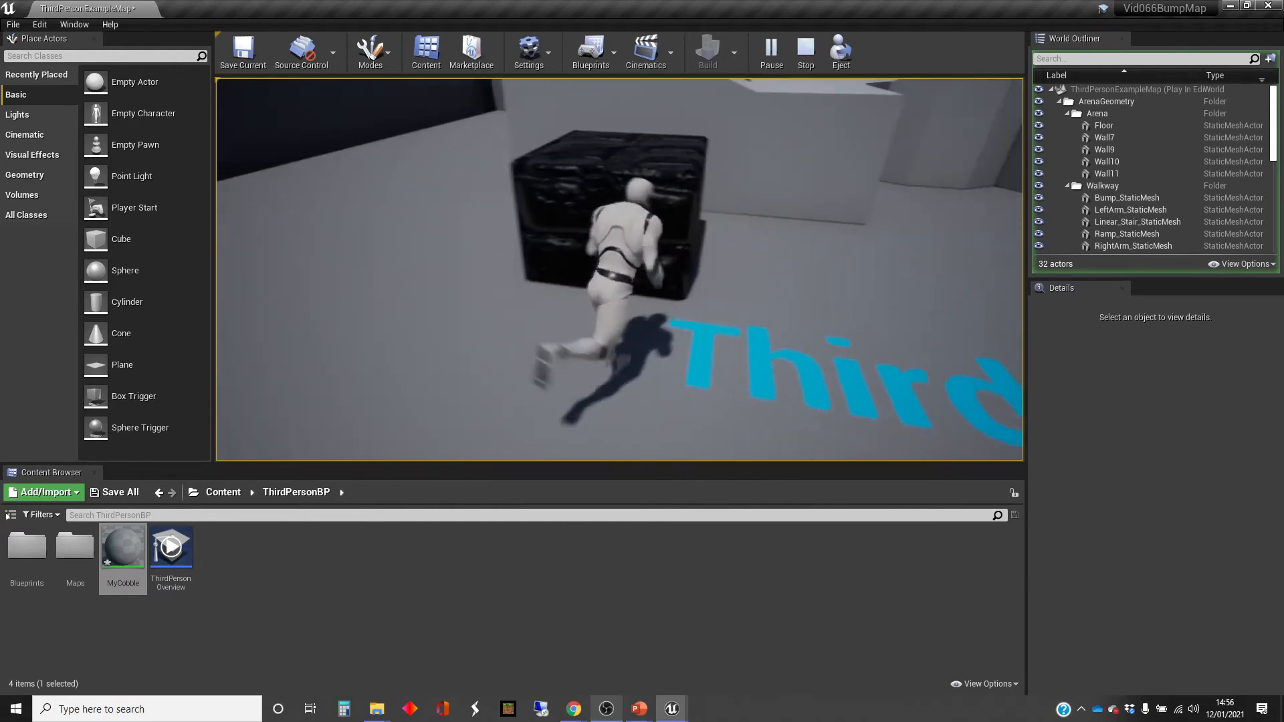
click(804, 51)
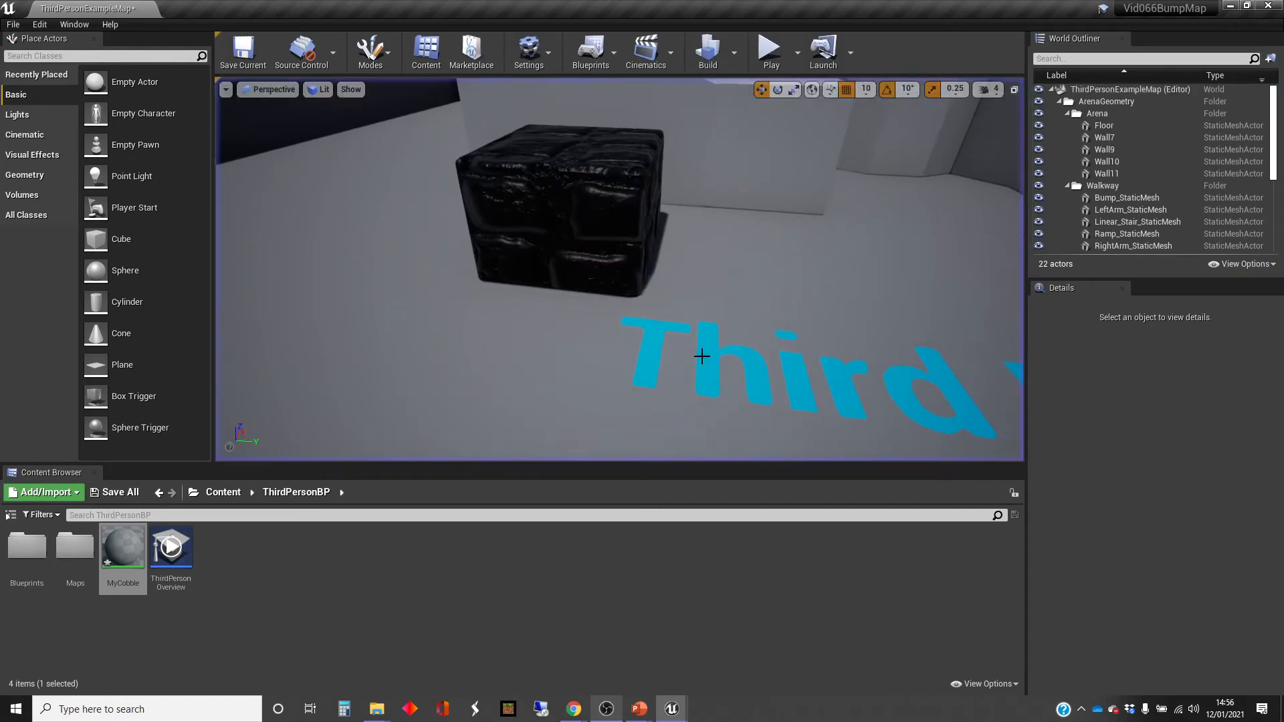
double_click(122, 544)
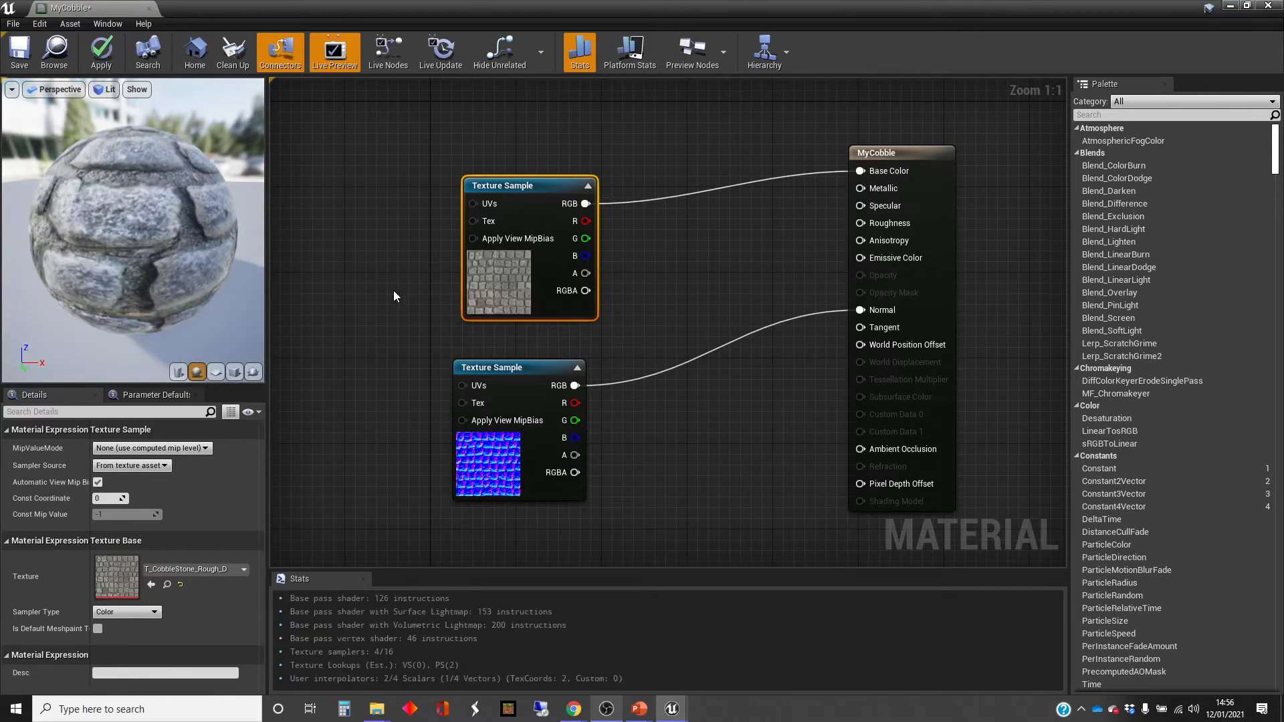
mouse_move(101, 51)
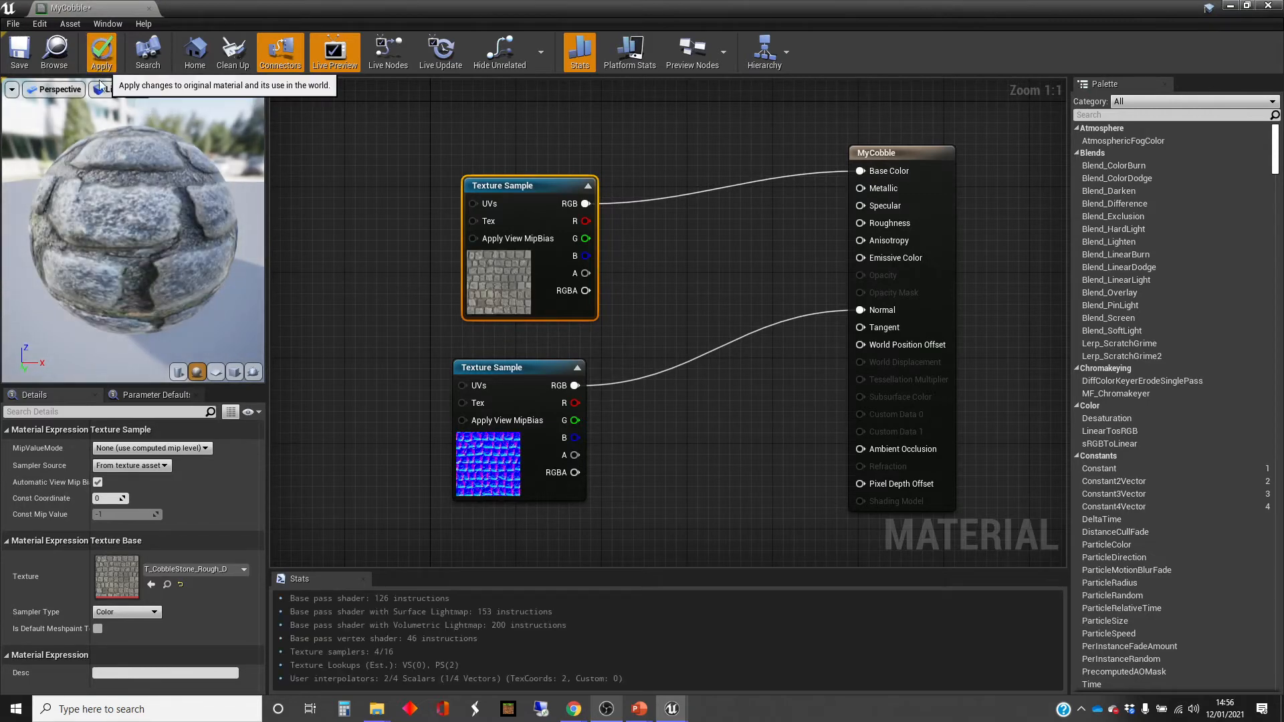
- Apply MyCobble with both colour and normal map relinked, showing textured bumpy cobblestone
click(101, 51)
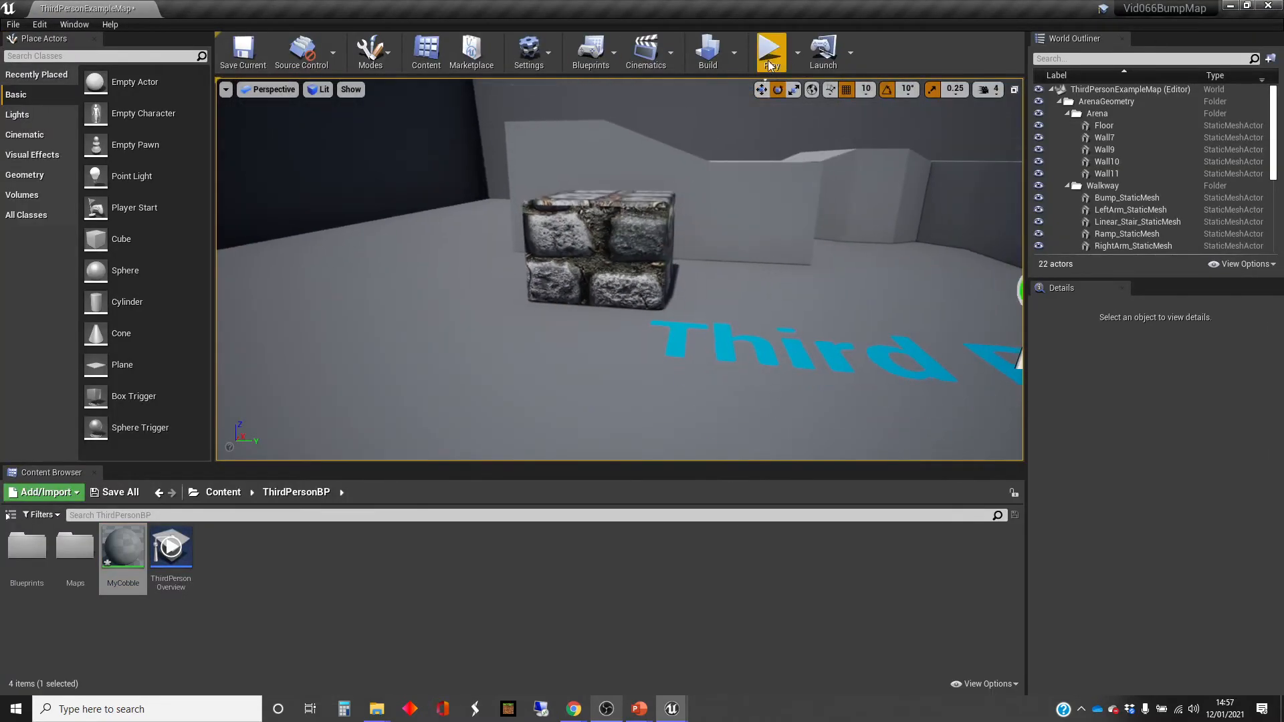
click(769, 51)
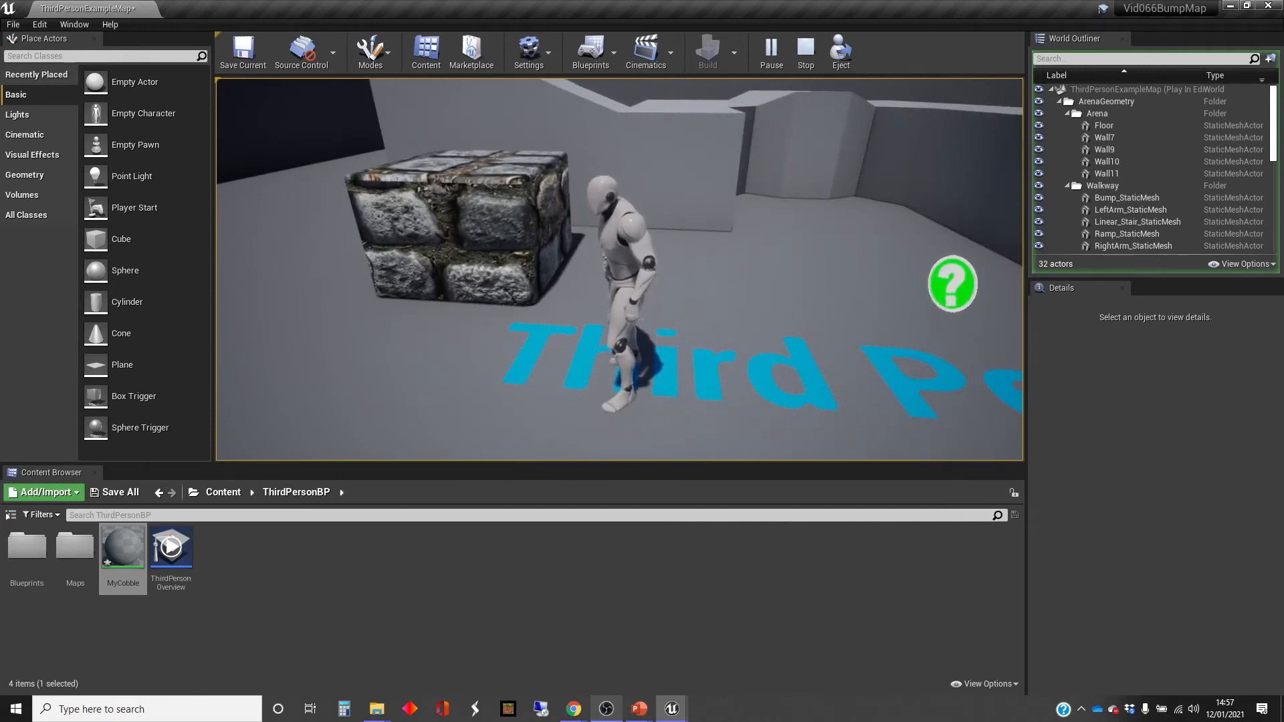
click(804, 51)
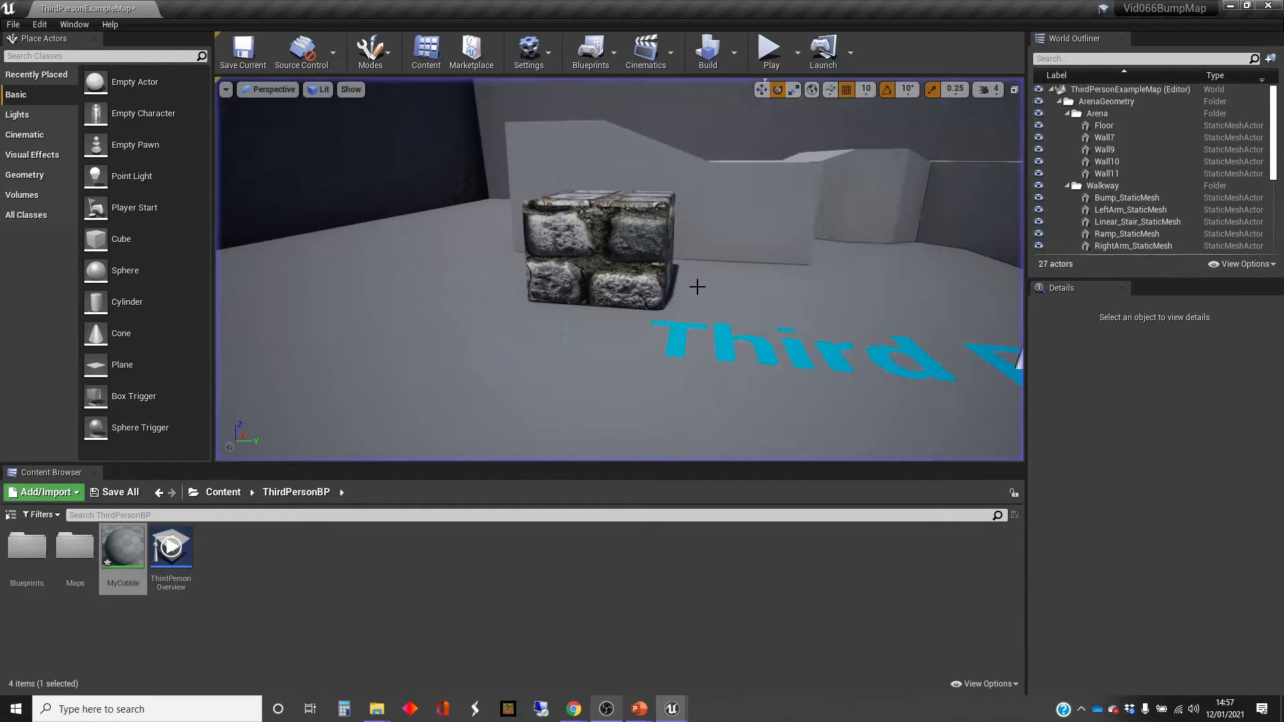
double_click(121, 544)
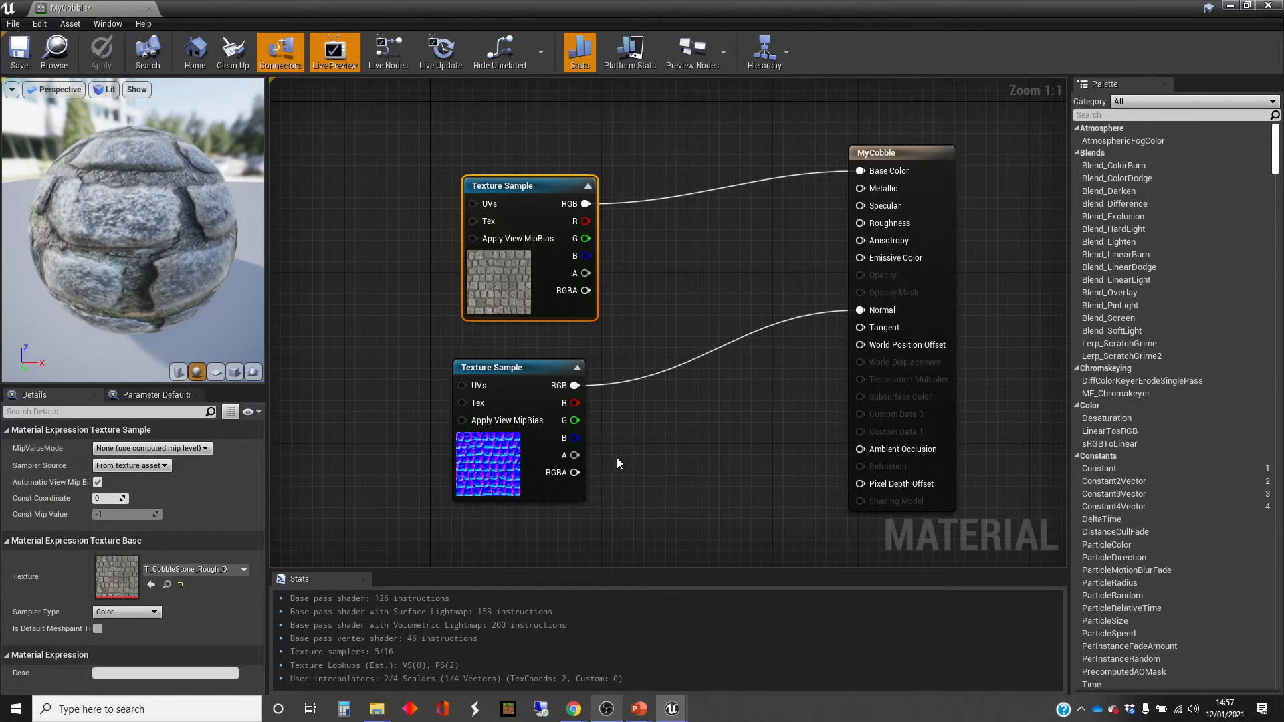
mouse_move(617, 467)
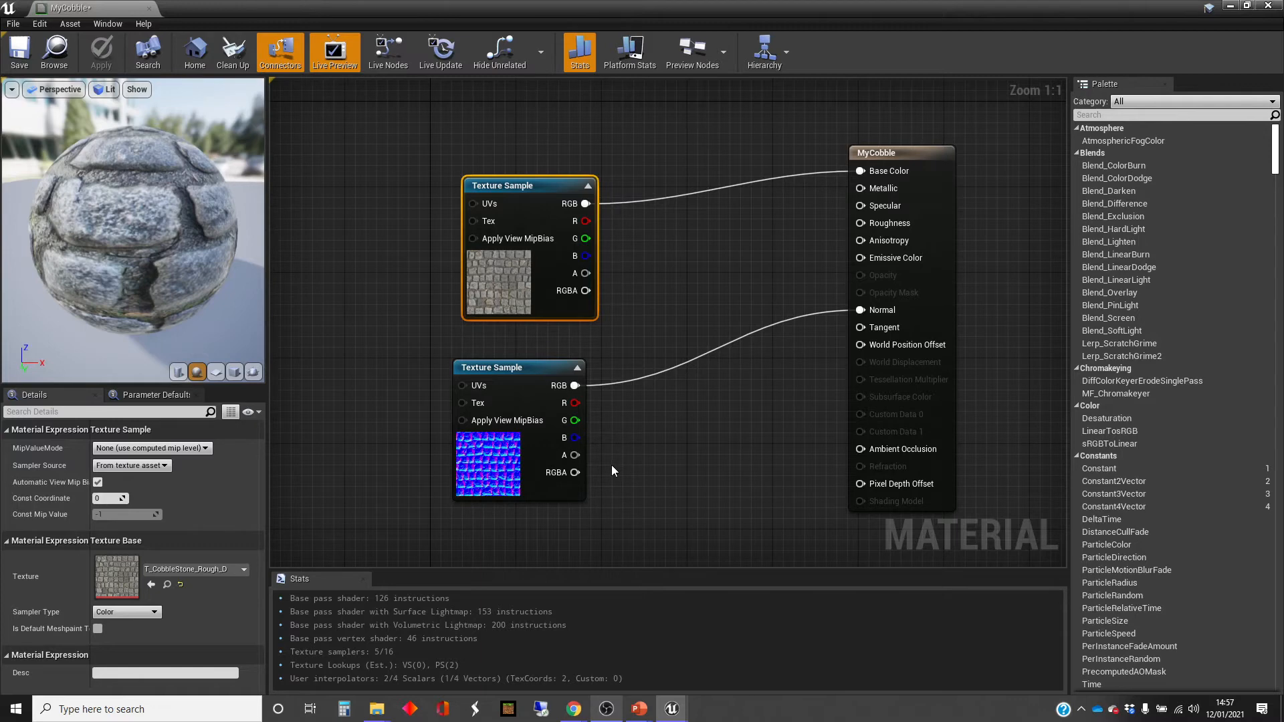
mouse_move(609, 471)
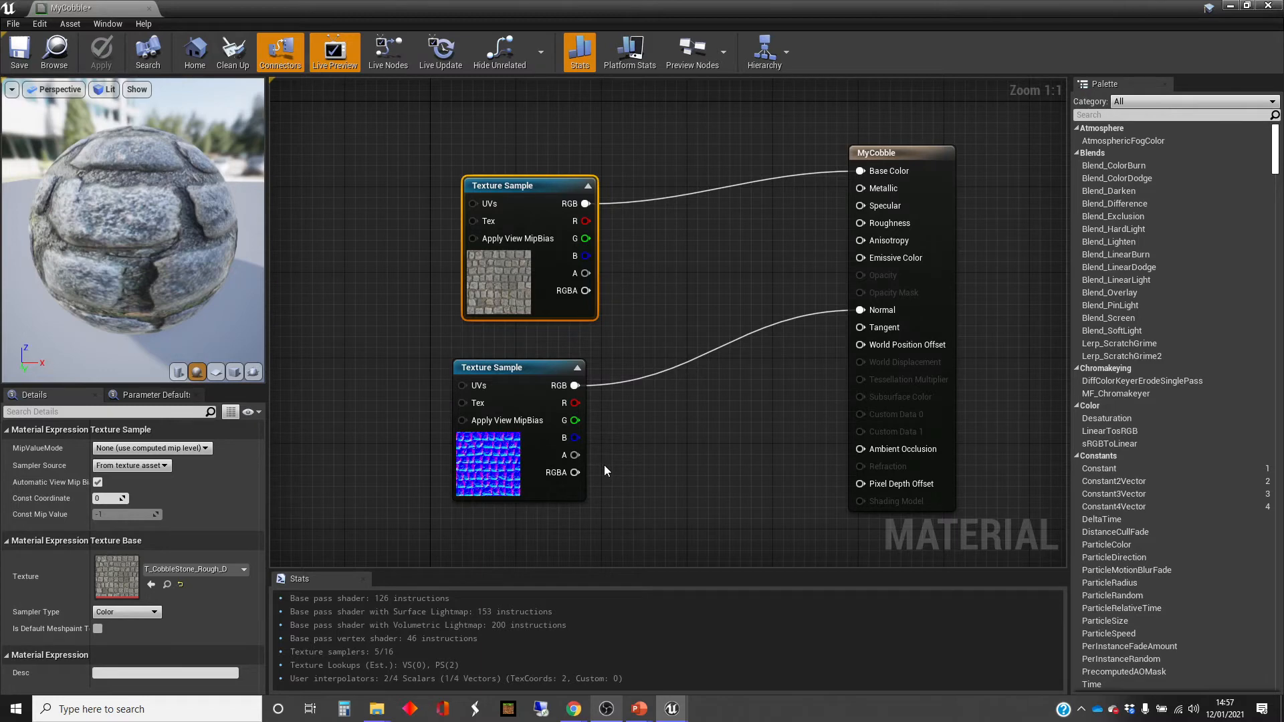
mouse_move(709, 346)
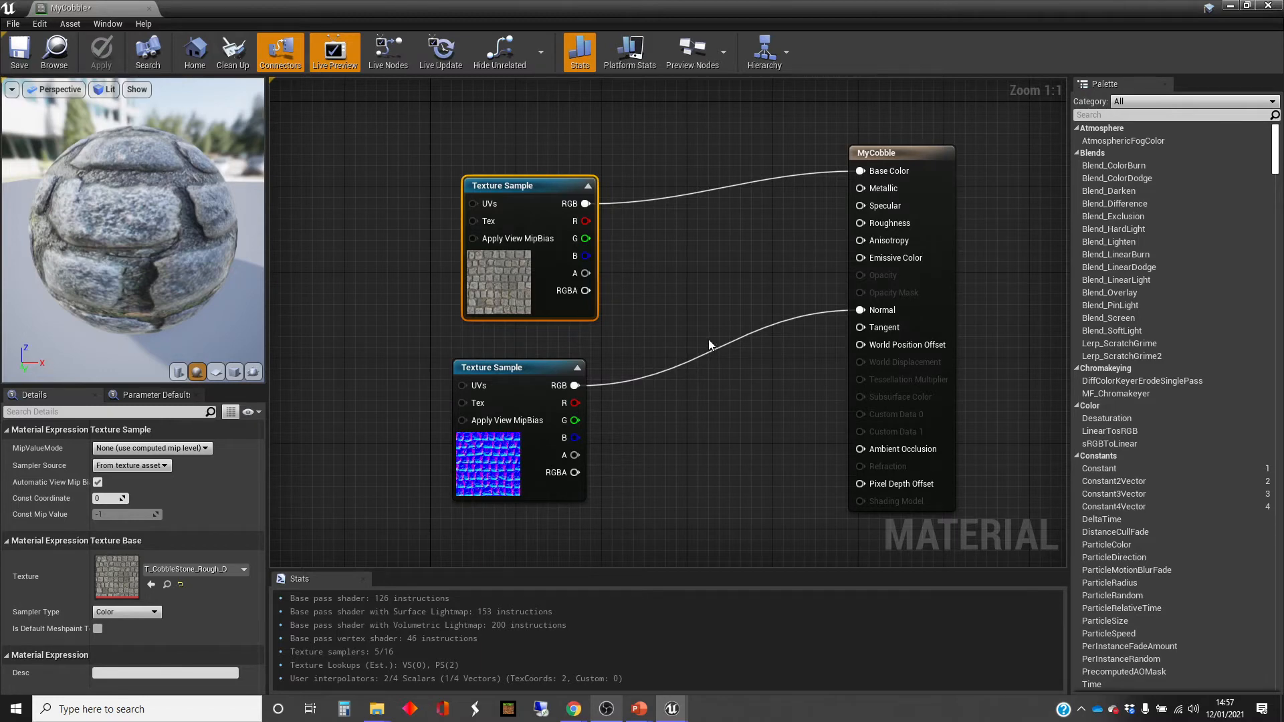
mouse_move(686, 477)
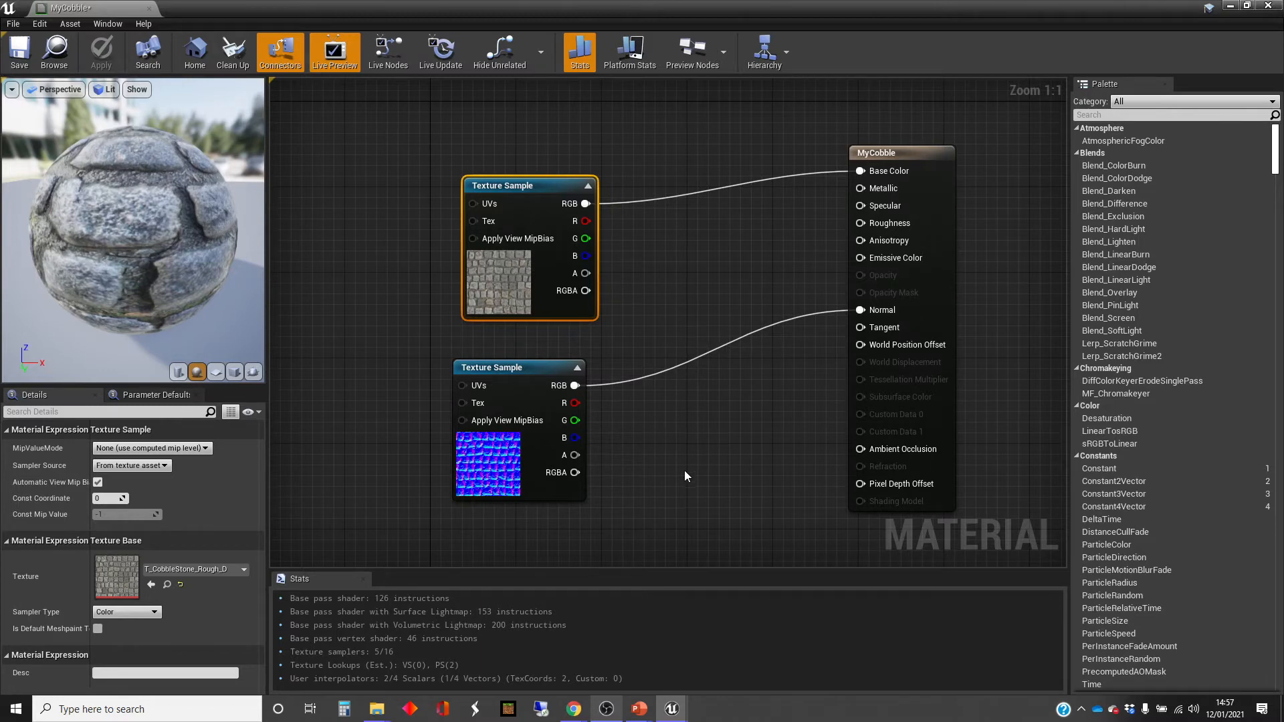
mouse_move(689, 481)
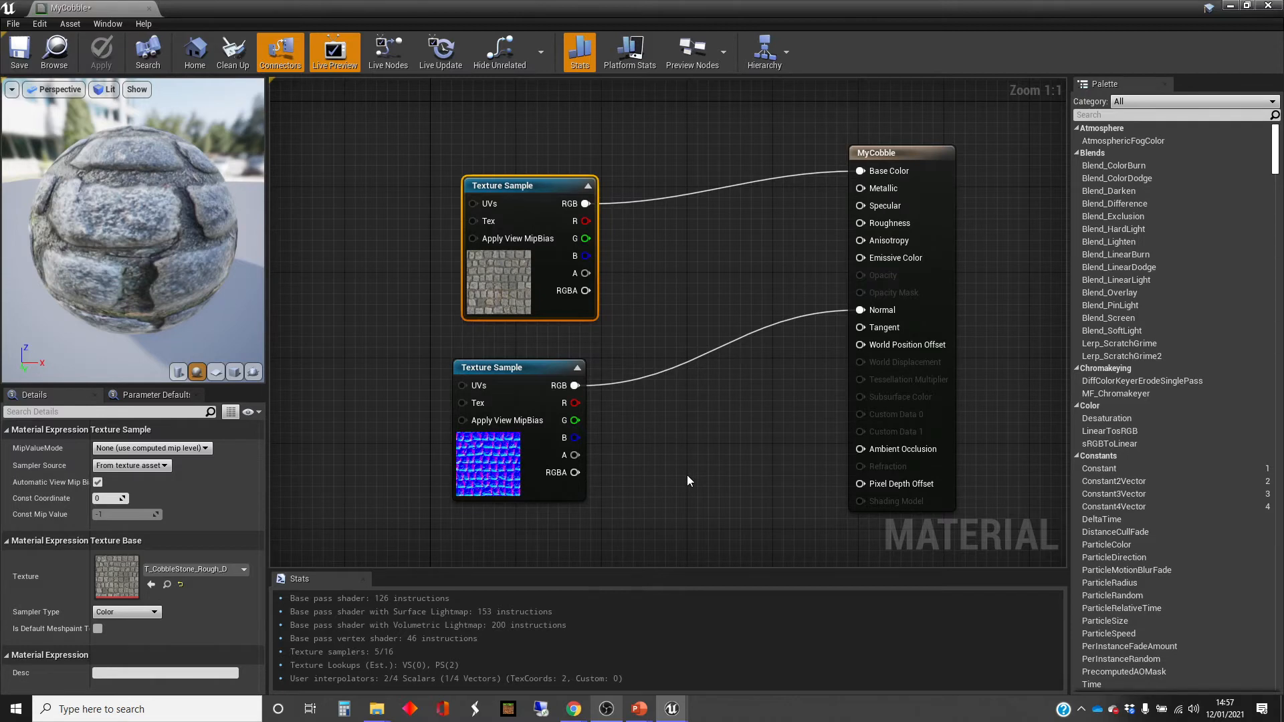
mouse_move(674, 483)
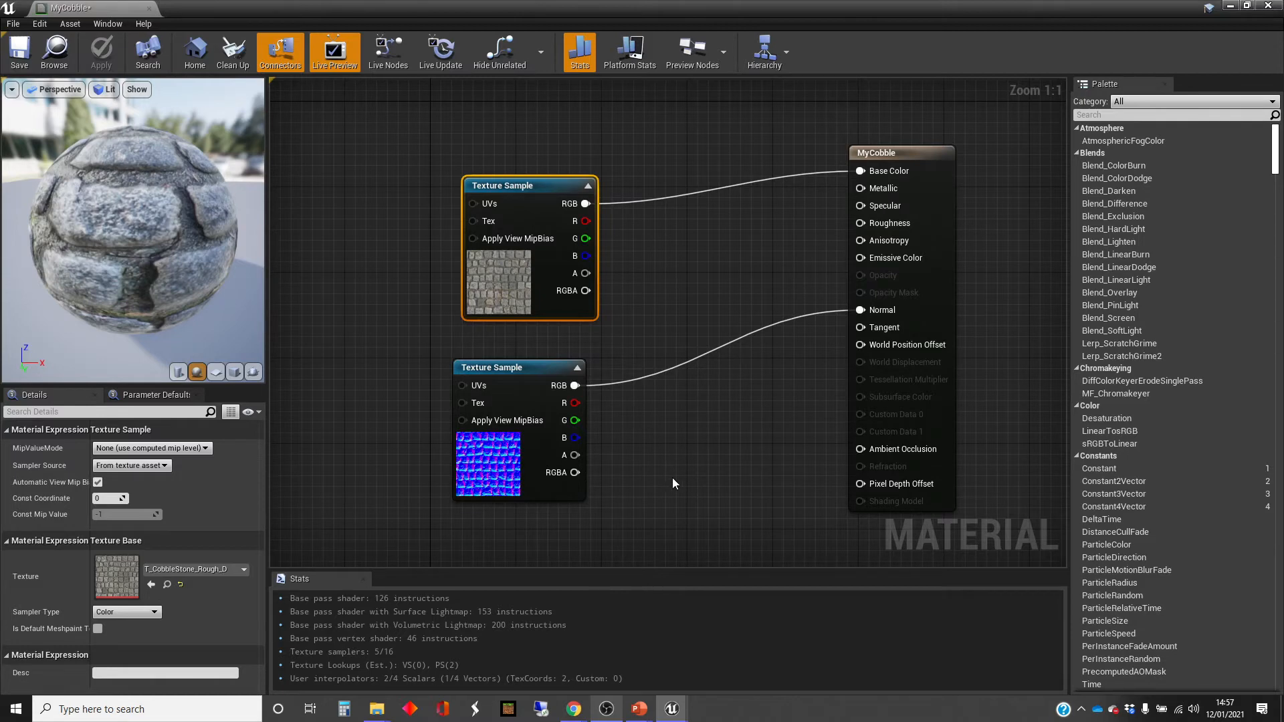
mouse_move(646, 700)
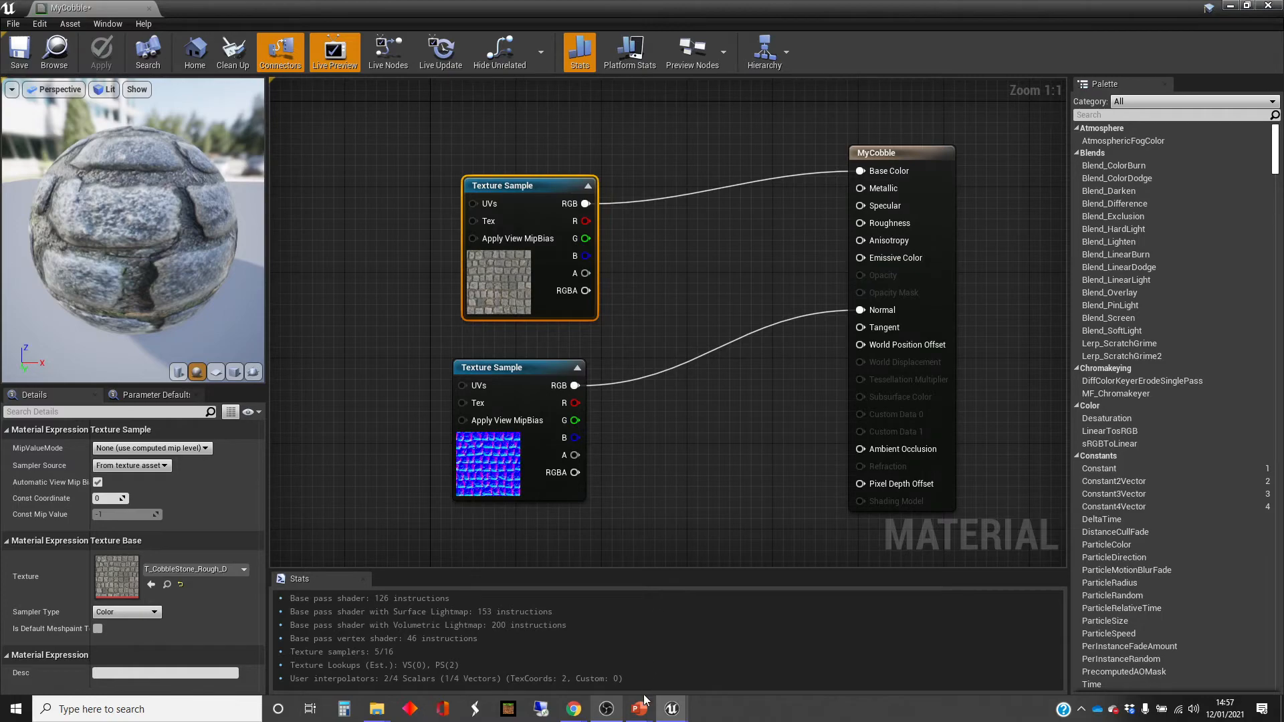
click(639, 709)
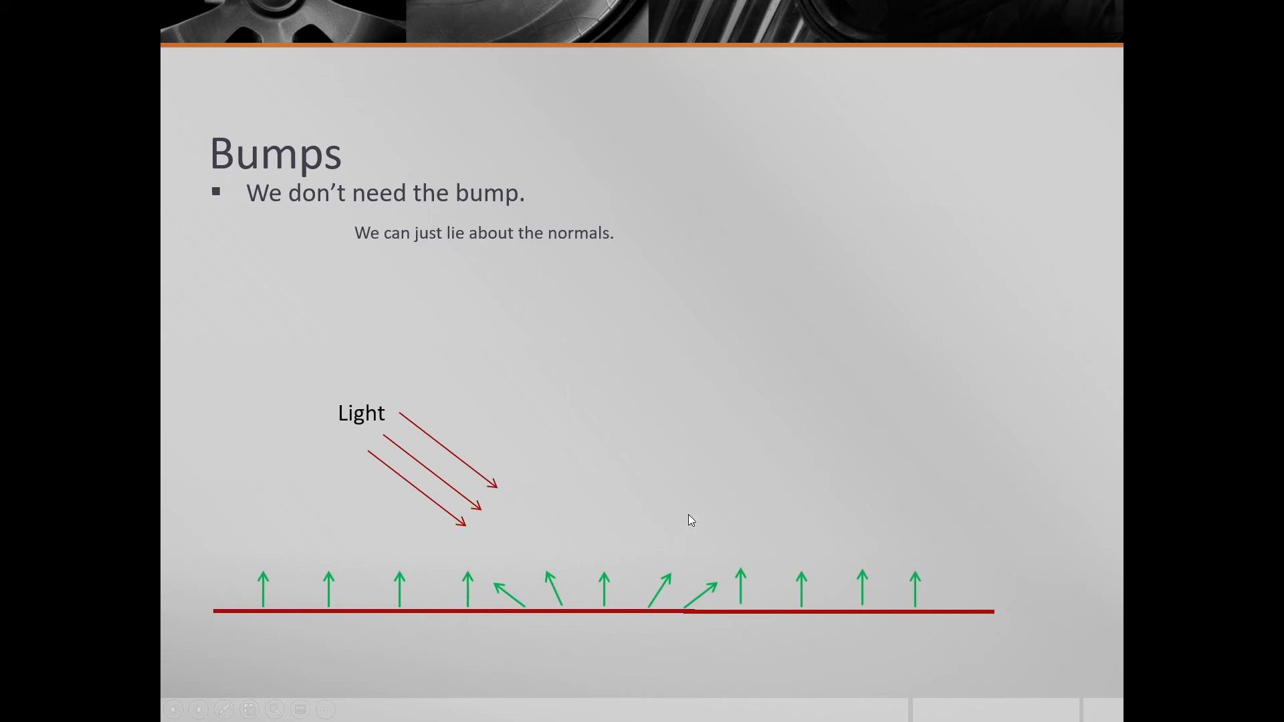
mouse_move(697, 525)
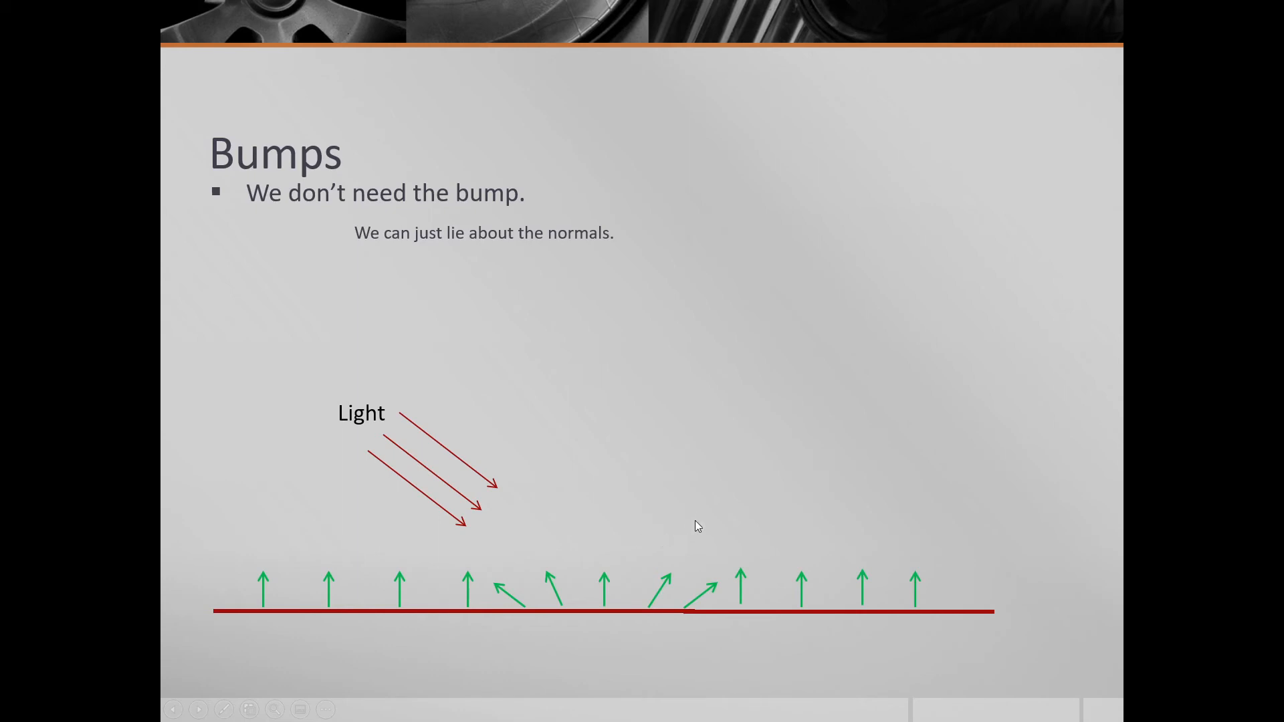